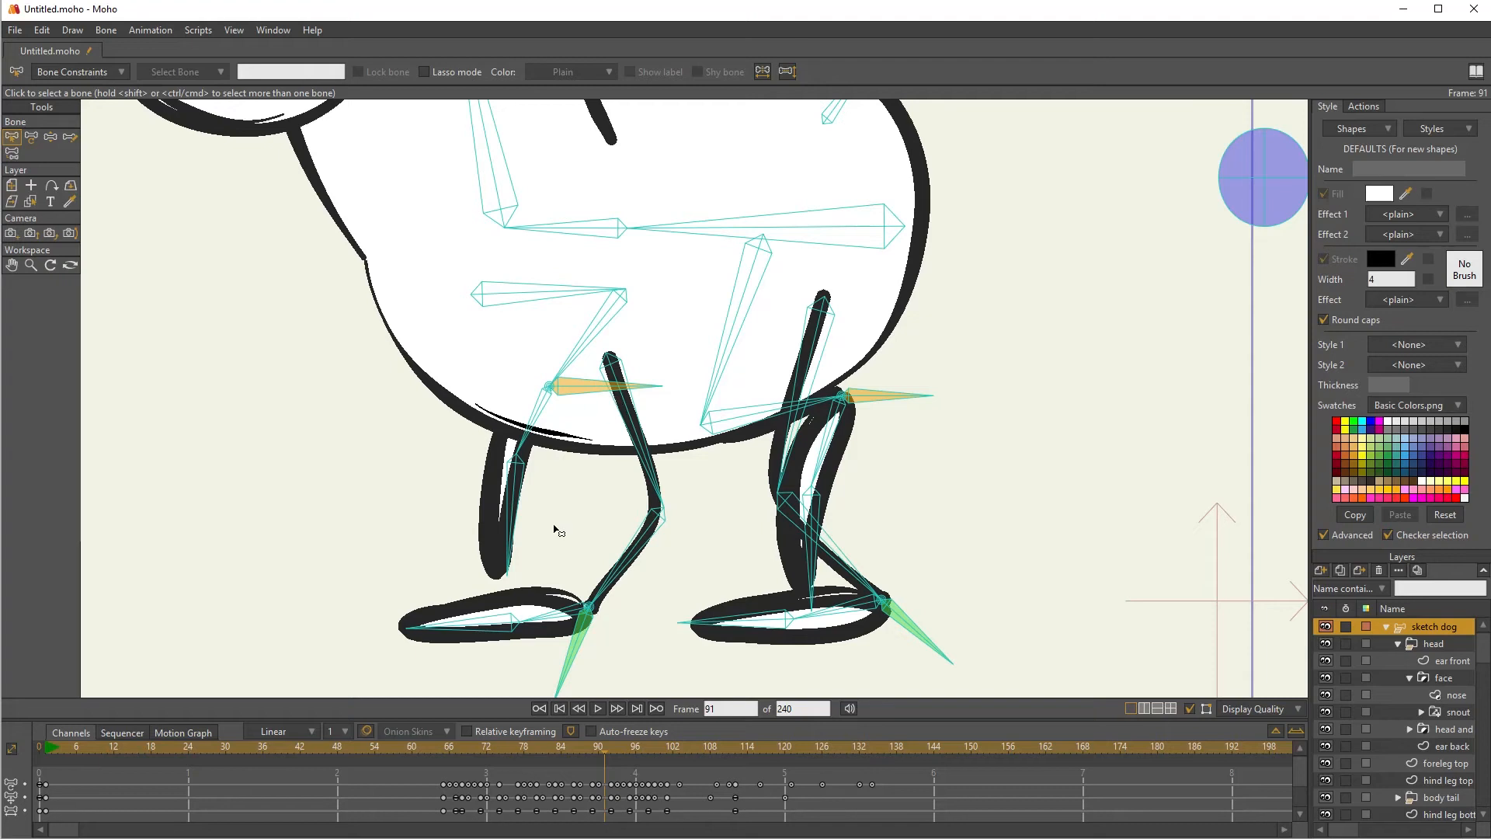
pyautogui.moveTo(593, 763)
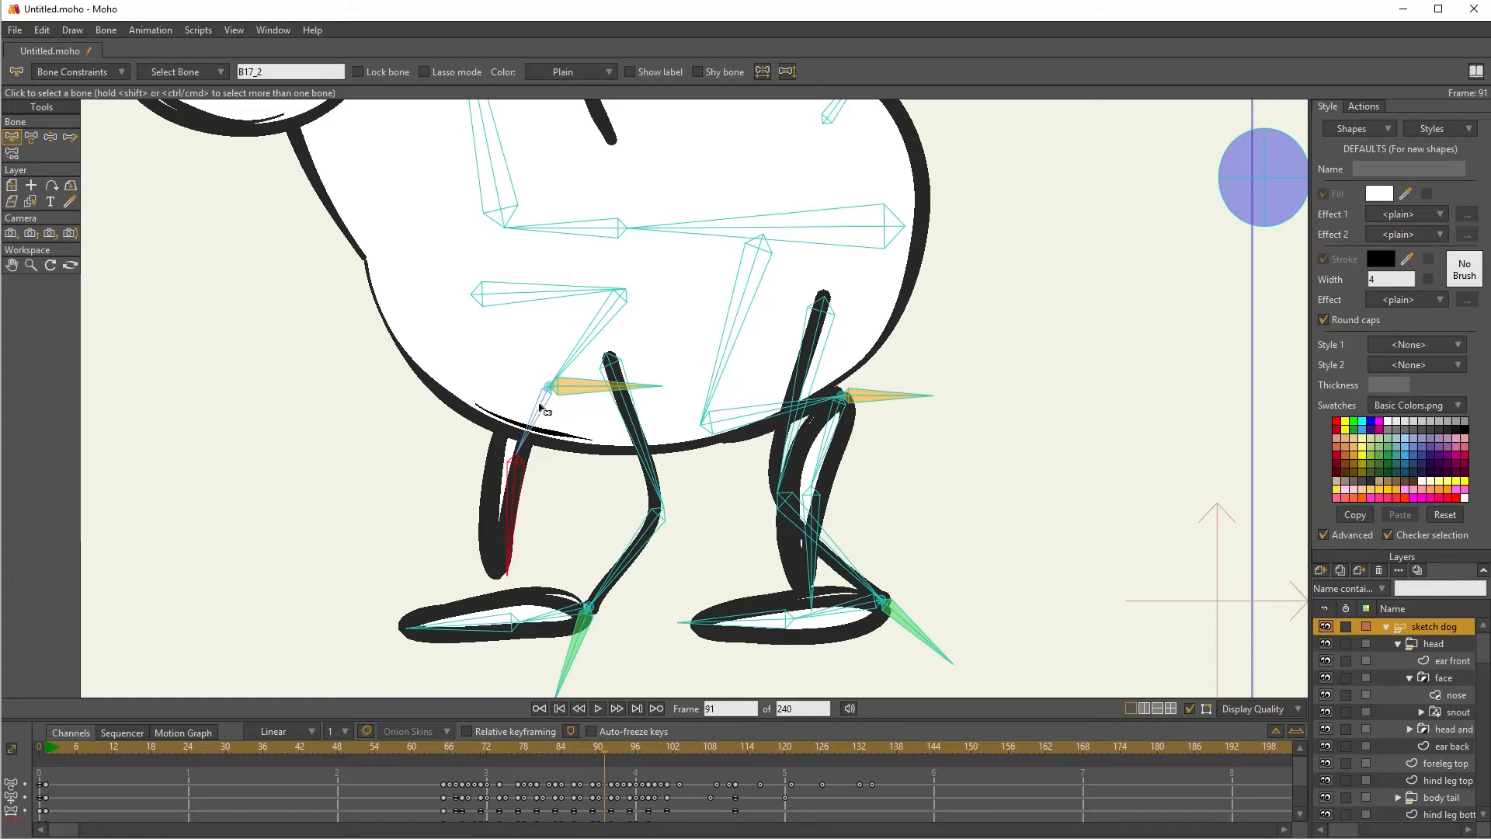
# Select the far front leg's lower and upper bones and hide them via Bone > Hide Selected Bones
pyautogui.click(544, 401)
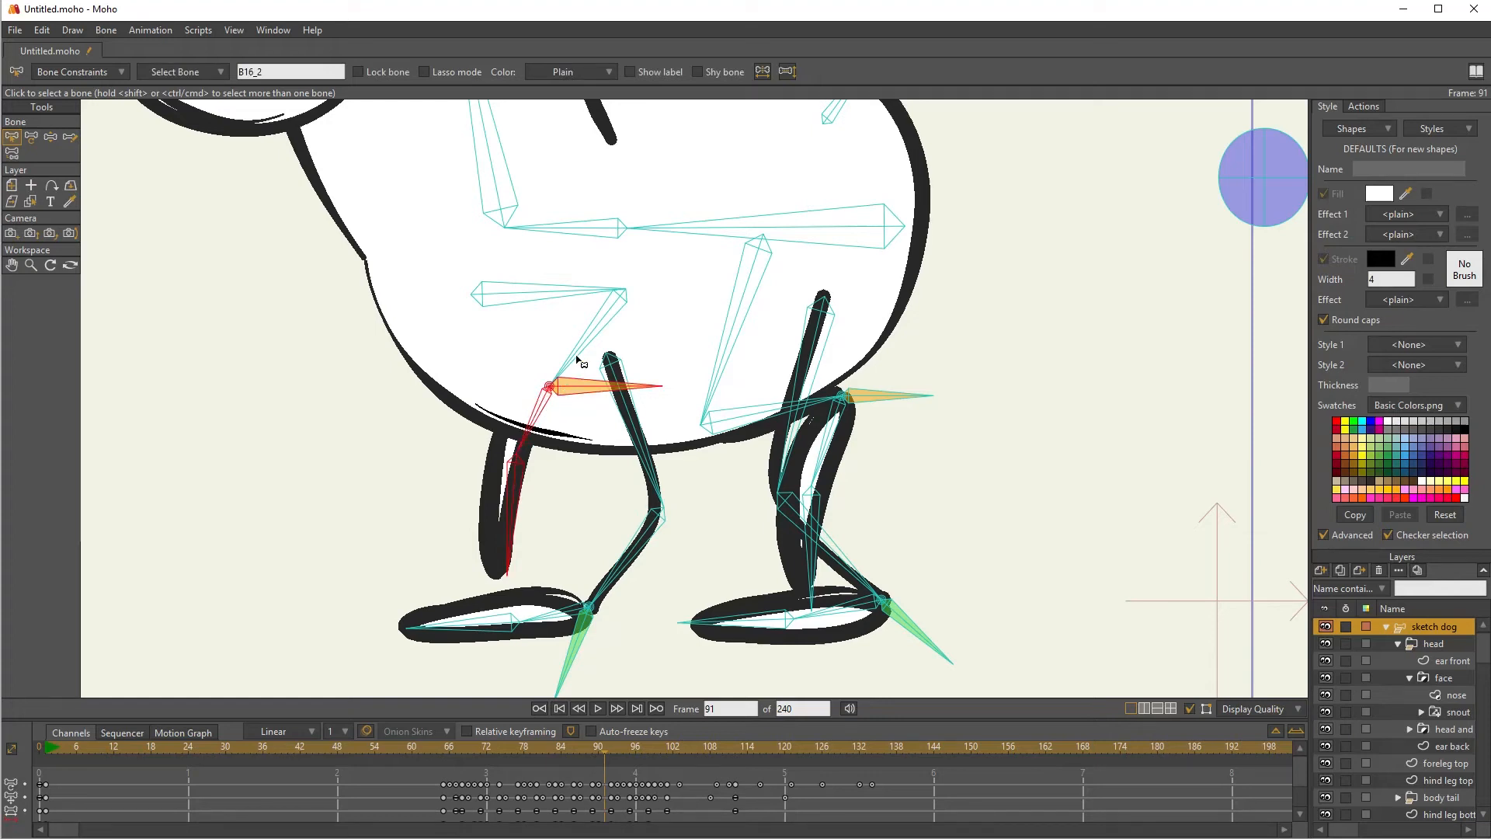
pyautogui.click(563, 295)
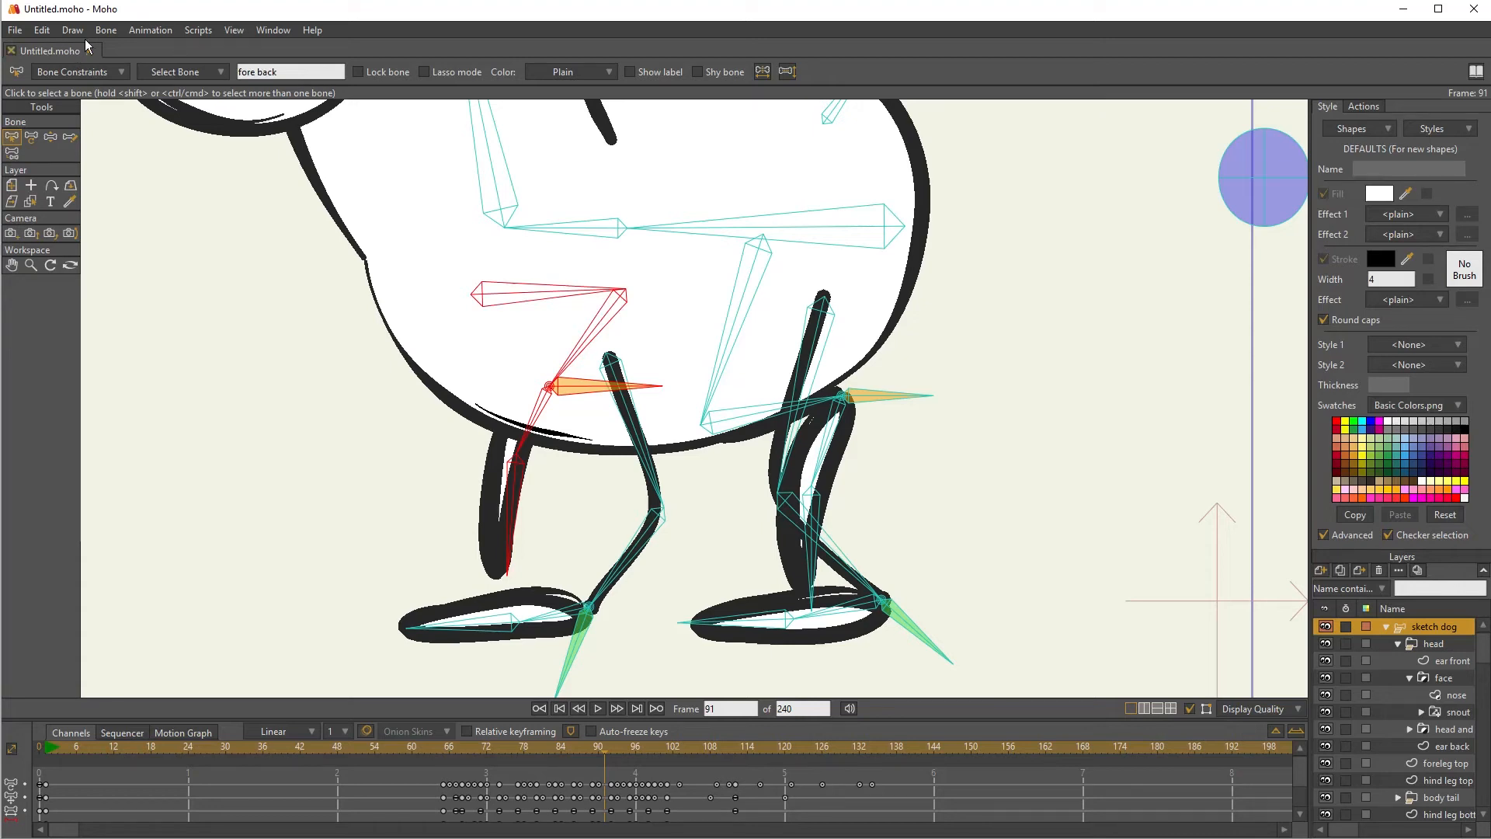
pyautogui.click(105, 29)
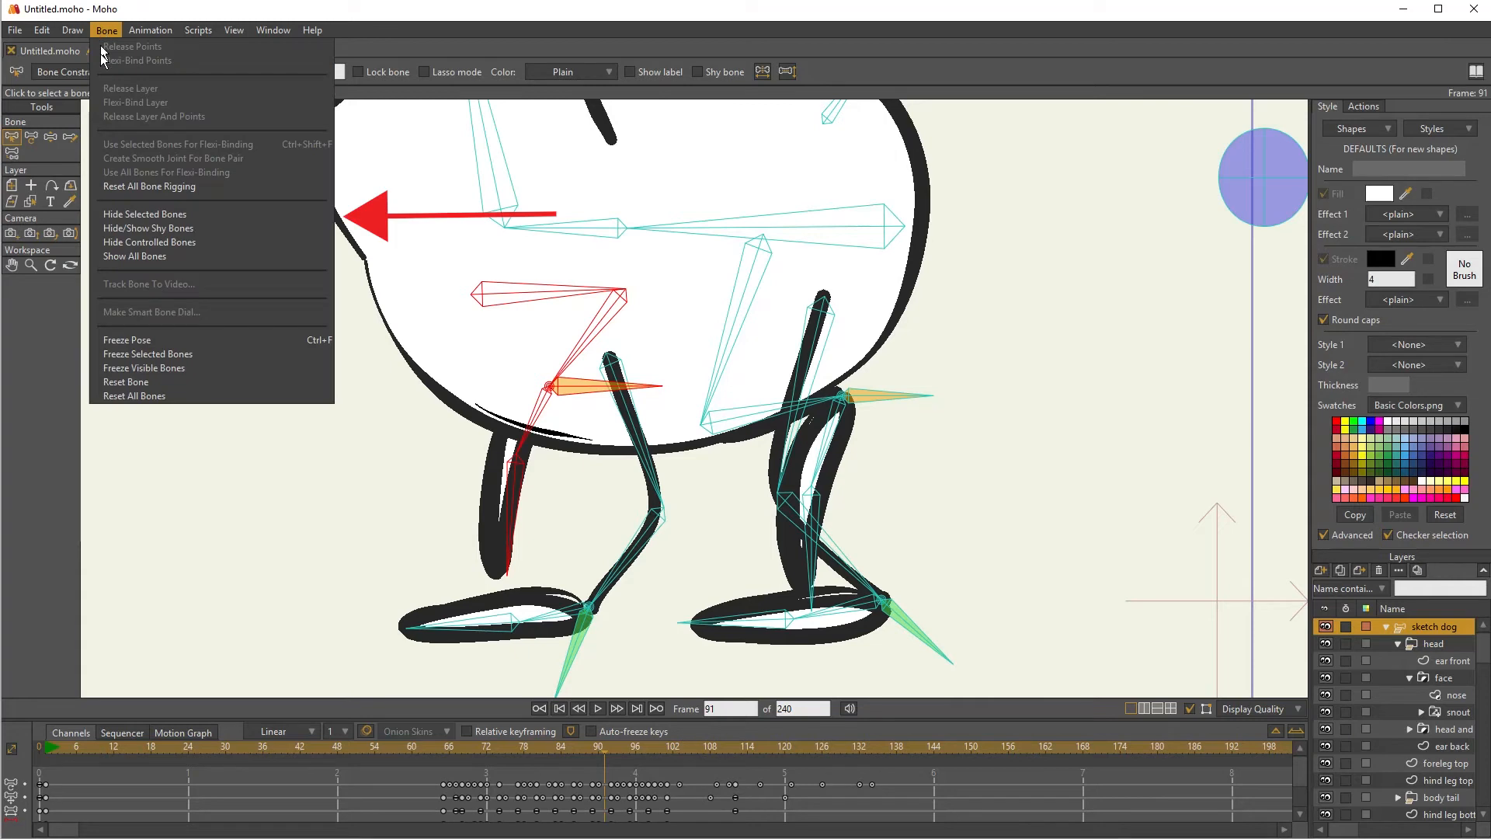
pyautogui.moveTo(159, 221)
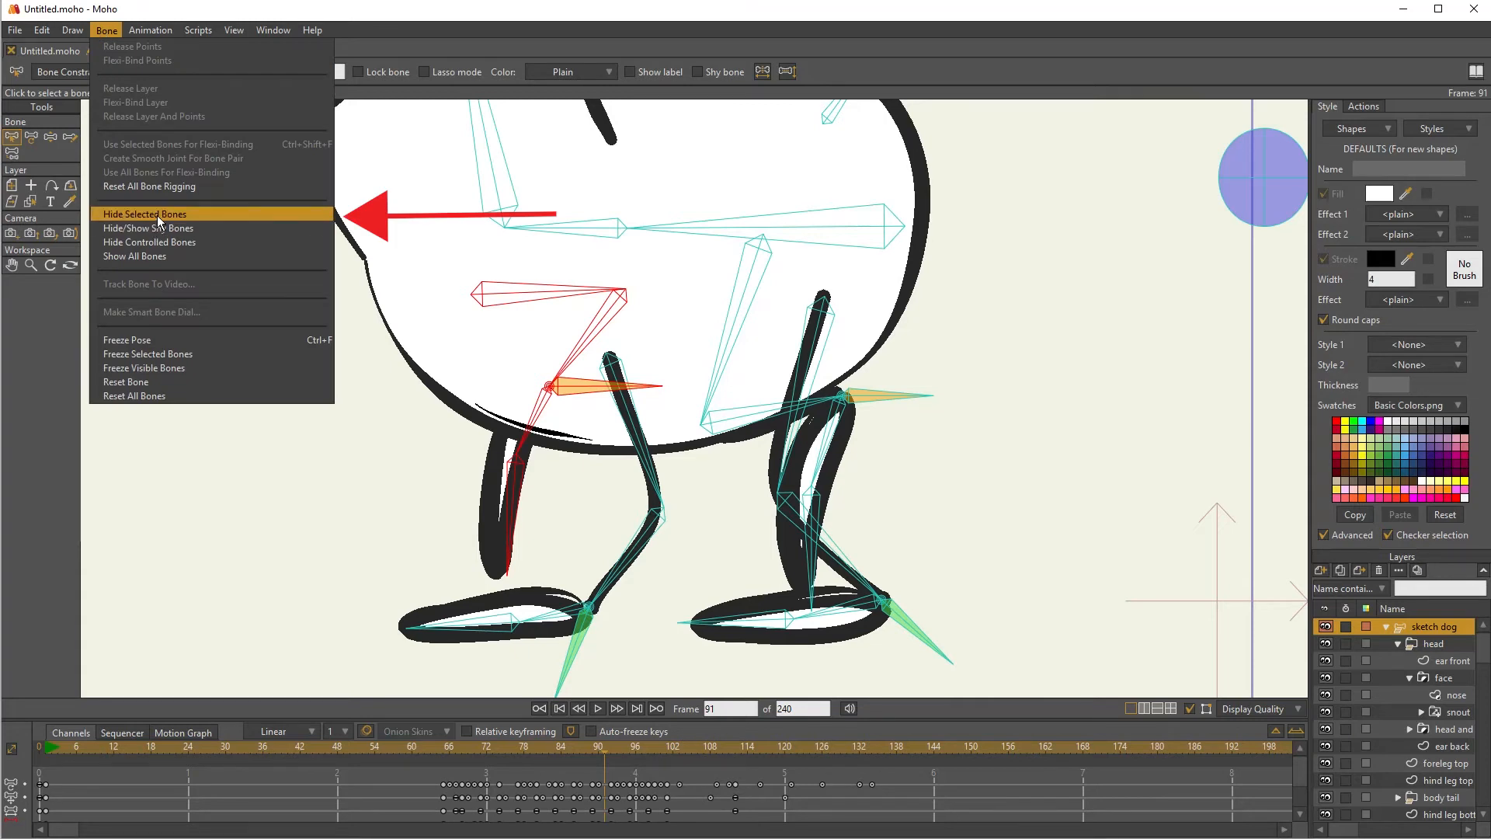
pyautogui.click(145, 213)
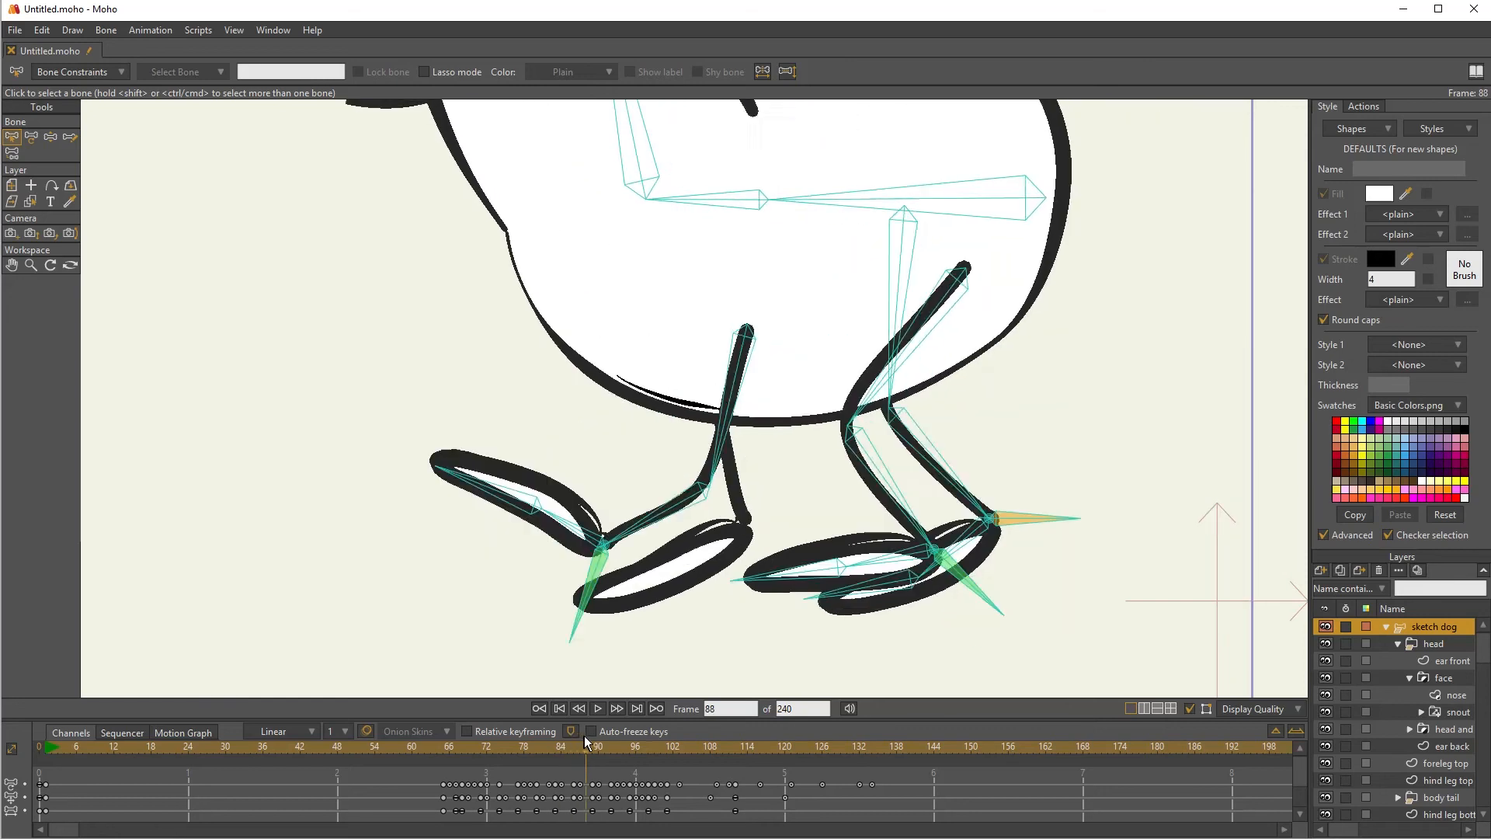
# Select the far hind leg bones and hide them with Hide Selected Bones
pyautogui.click(622, 771)
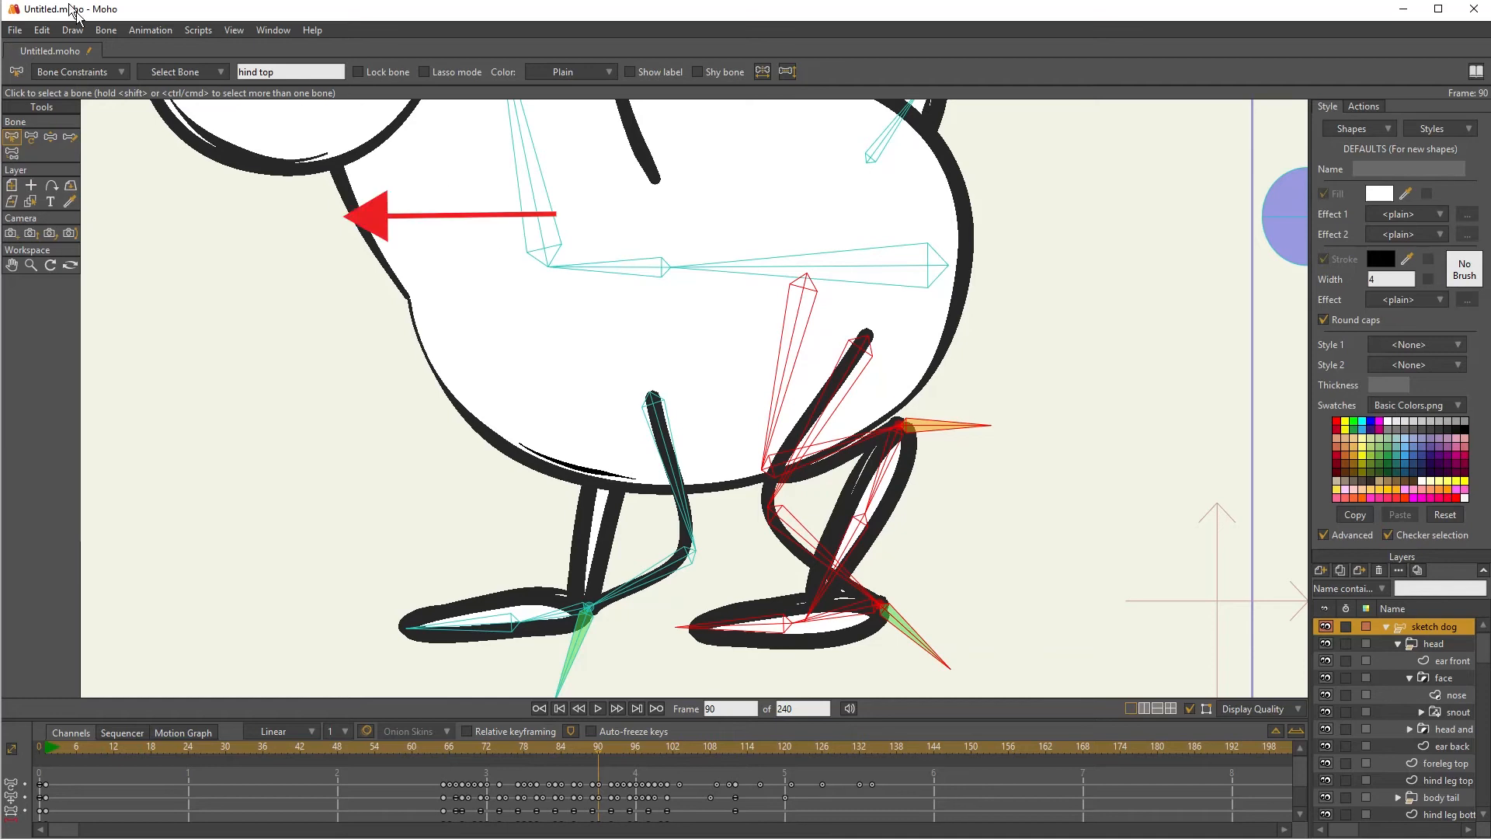
pyautogui.click(106, 29)
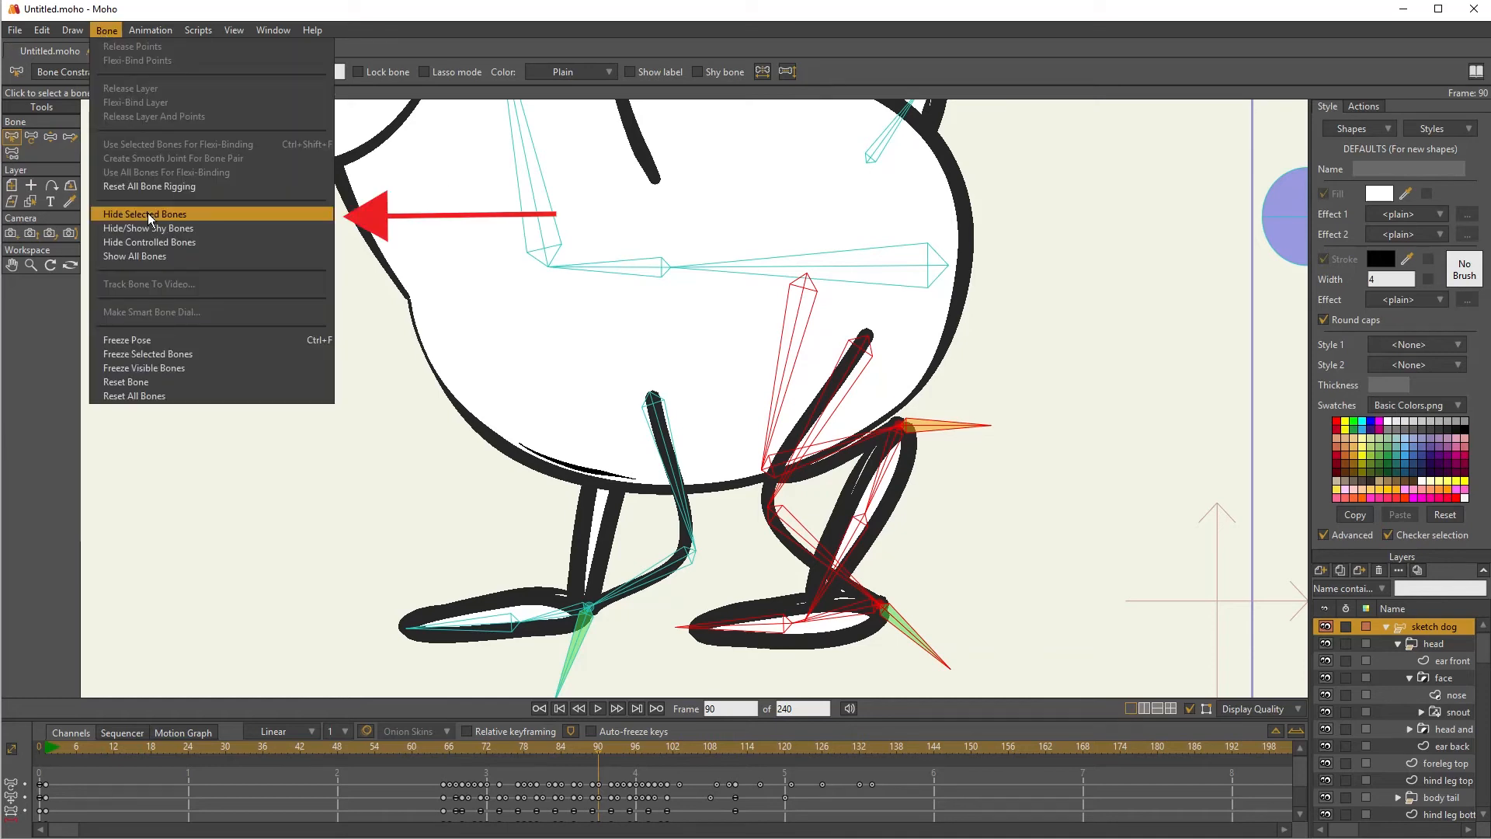
pyautogui.click(145, 212)
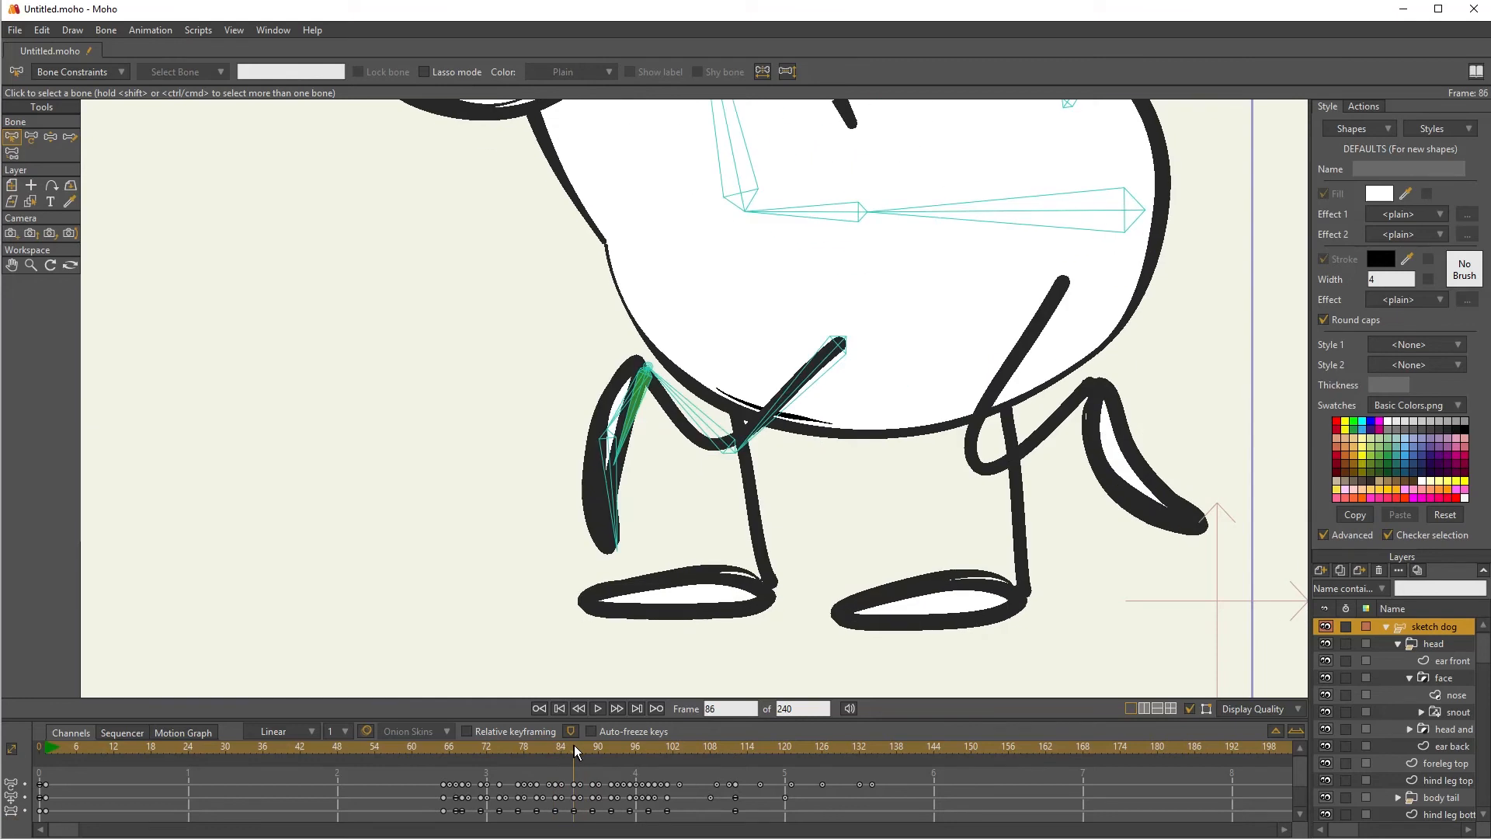
pyautogui.click(554, 769)
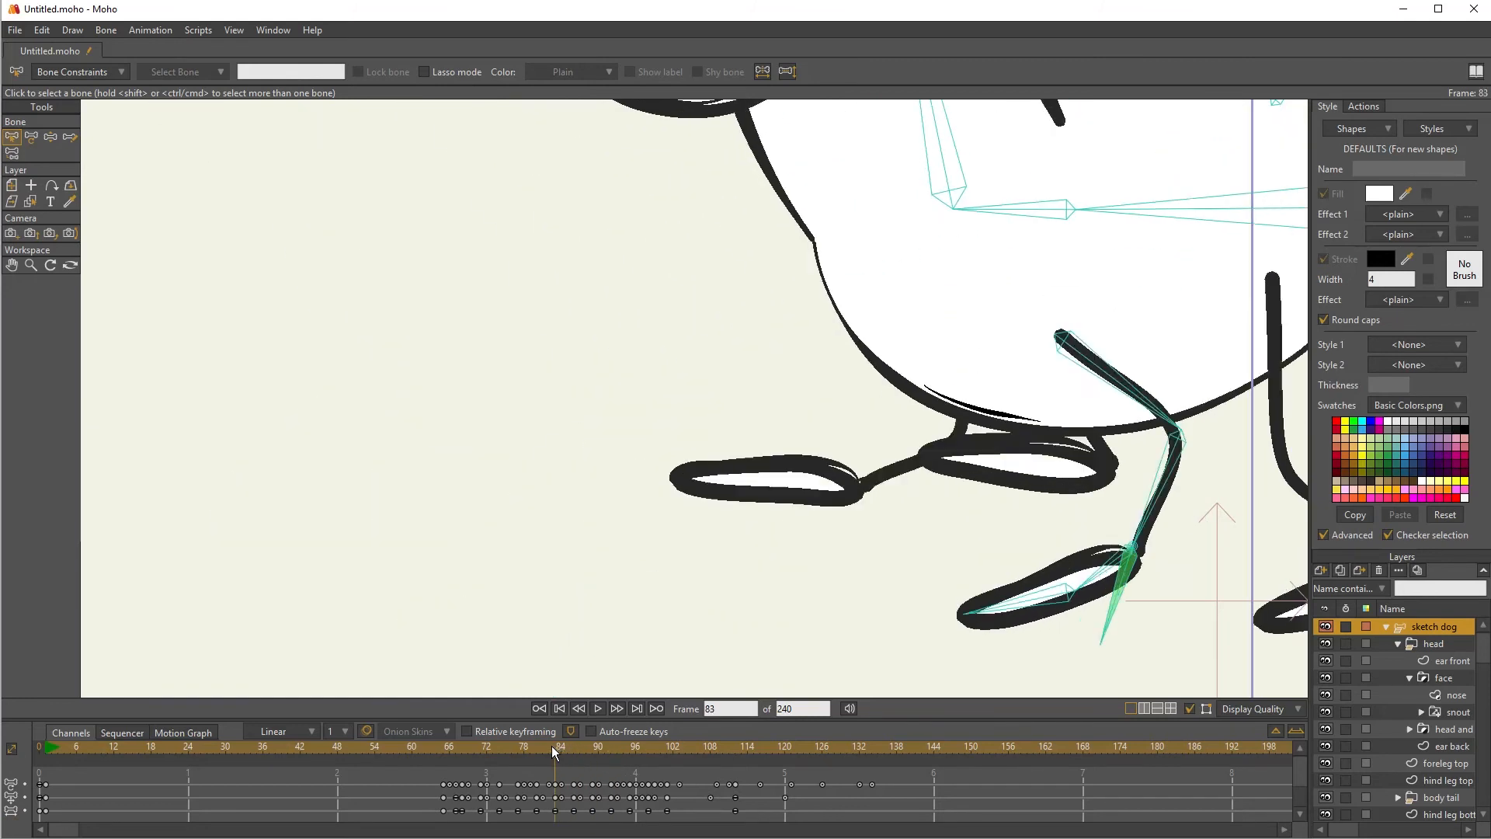
pyautogui.moveTo(555, 752); pyautogui.dragTo(621, 752)
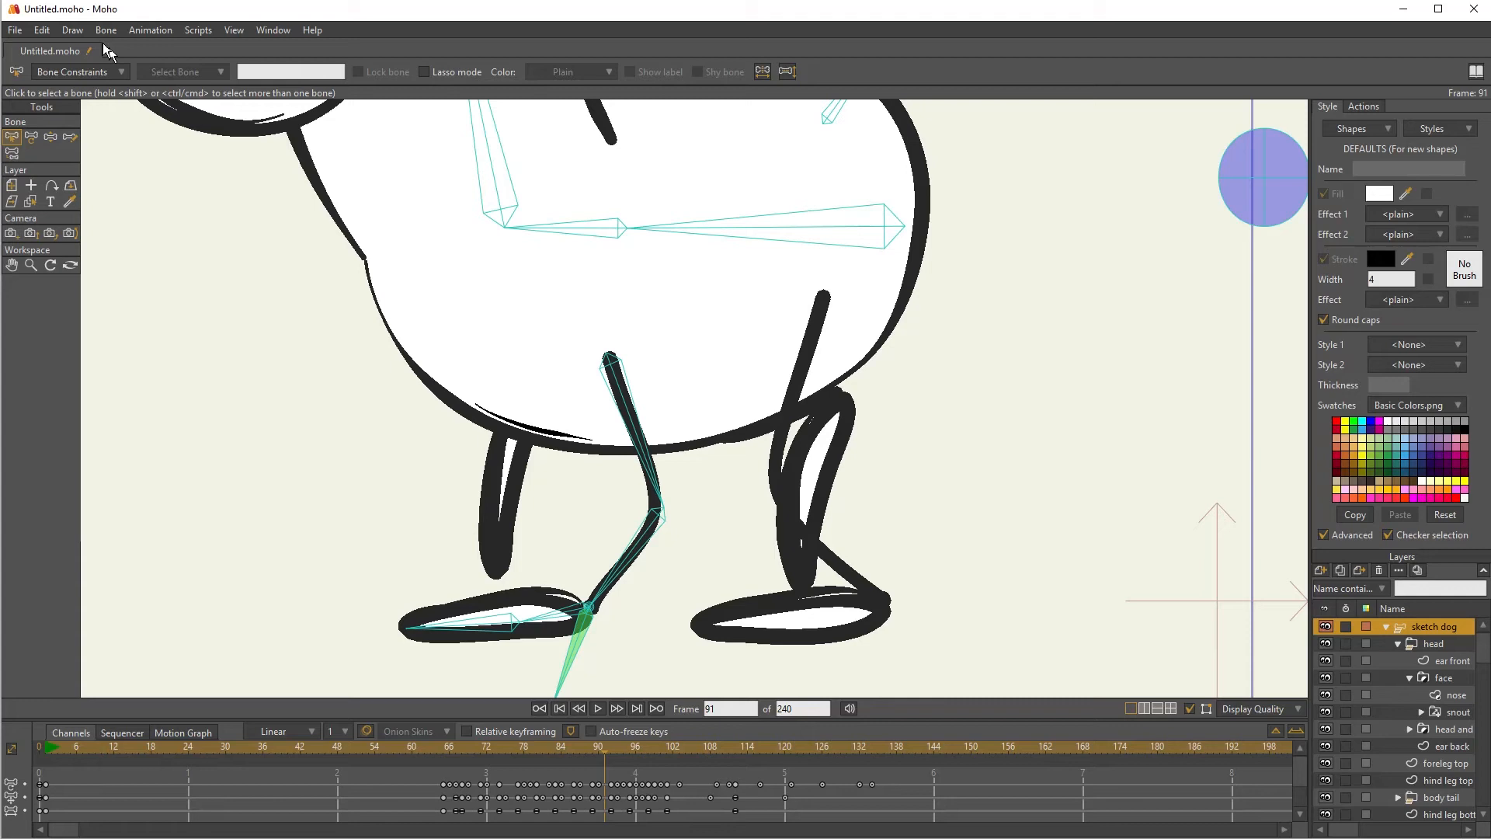
pyautogui.click(105, 29)
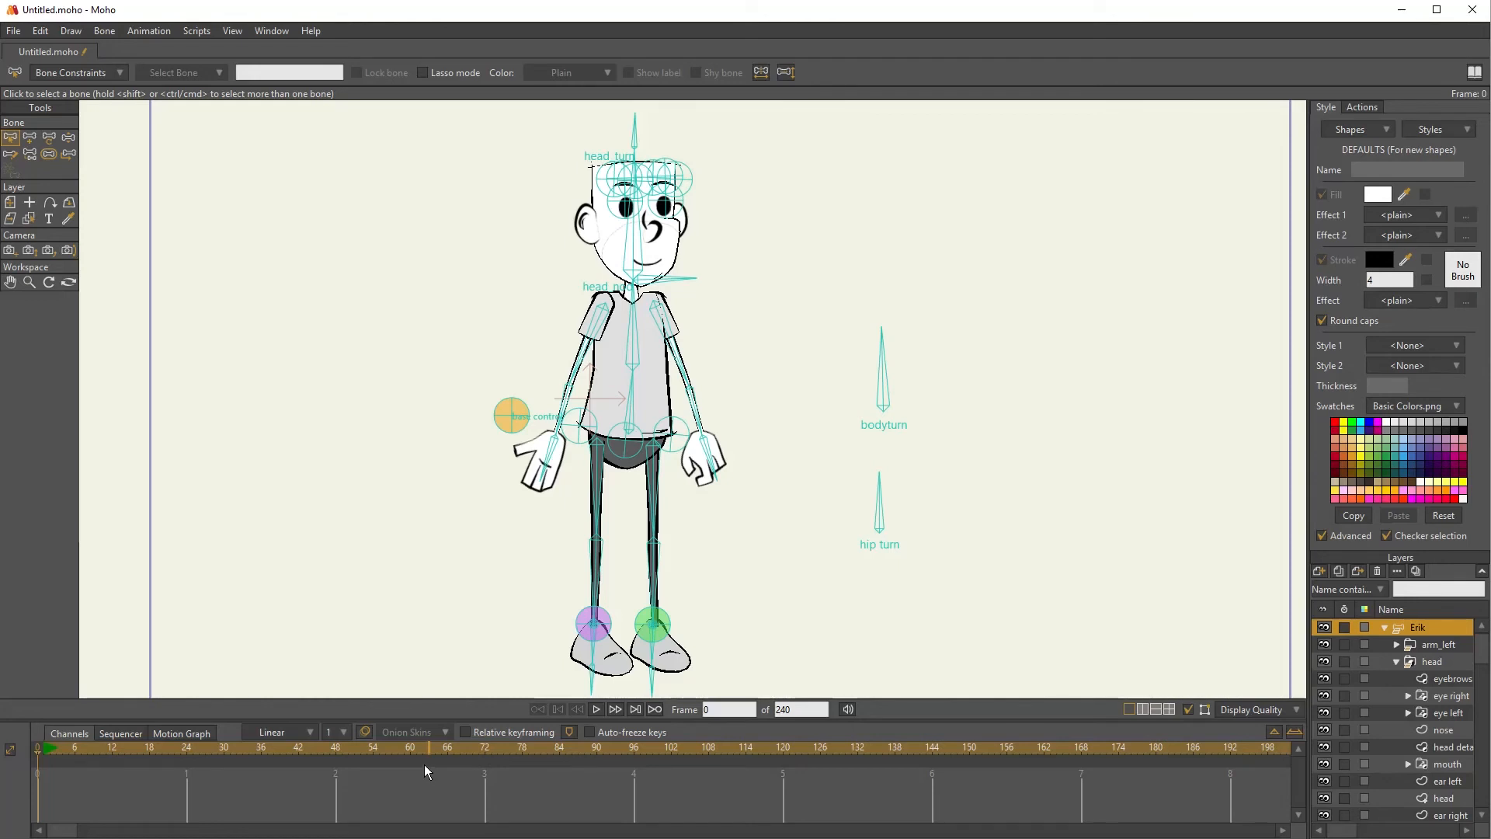
pyautogui.moveTo(15, 139)
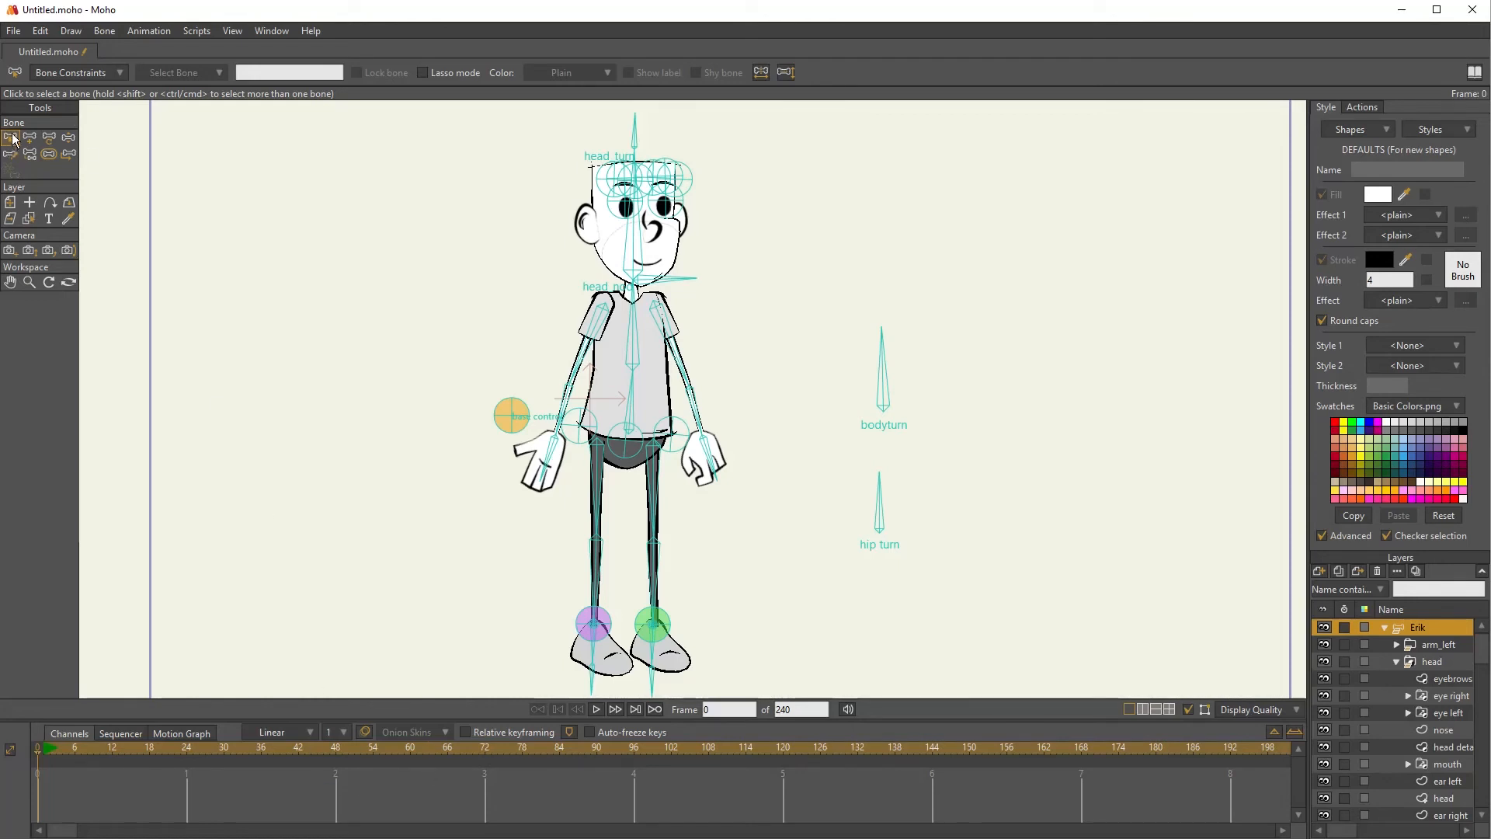
pyautogui.moveTo(267, 486)
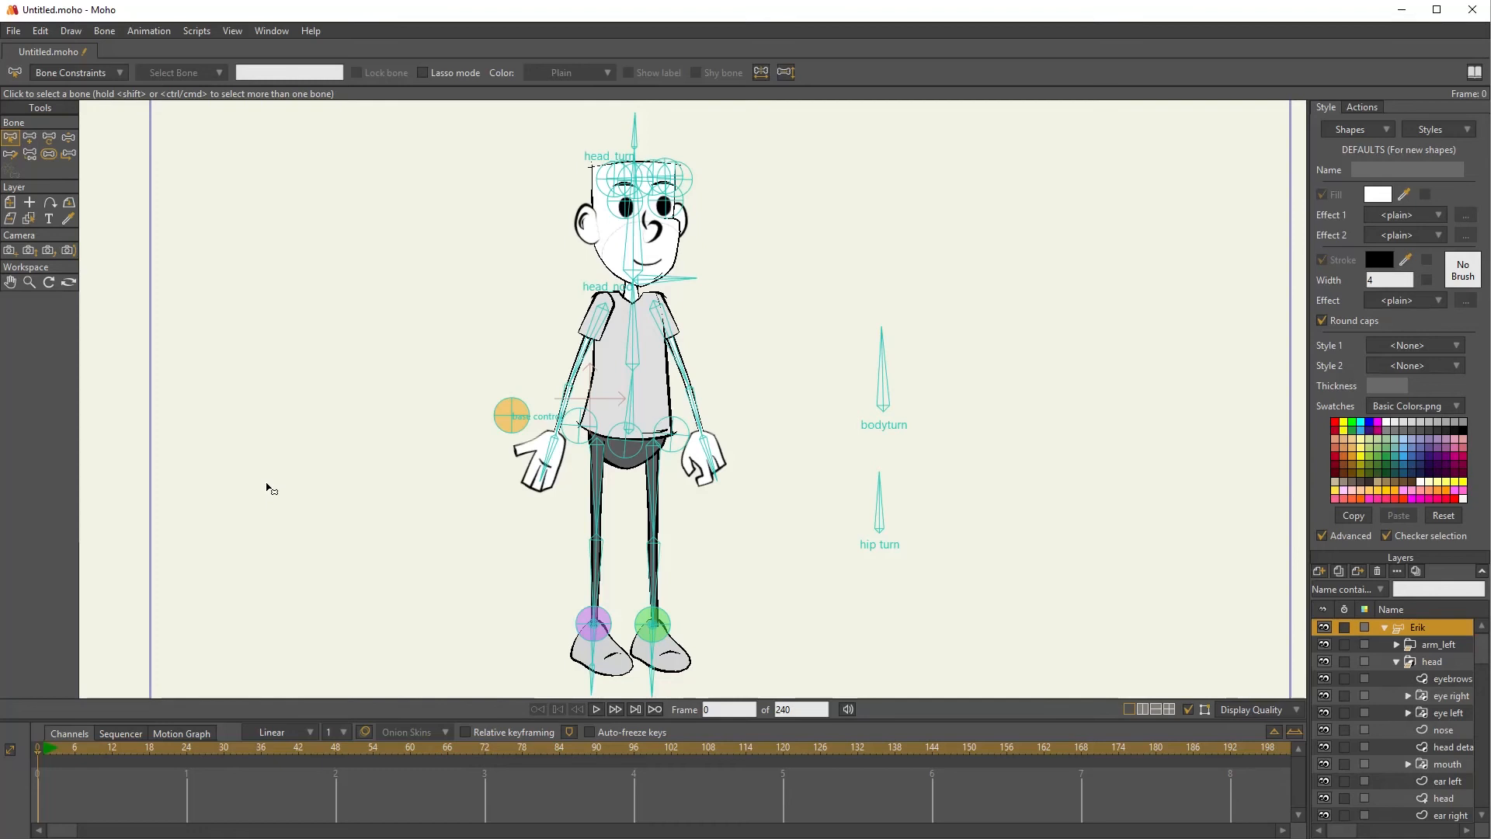
pyautogui.moveTo(307, 503)
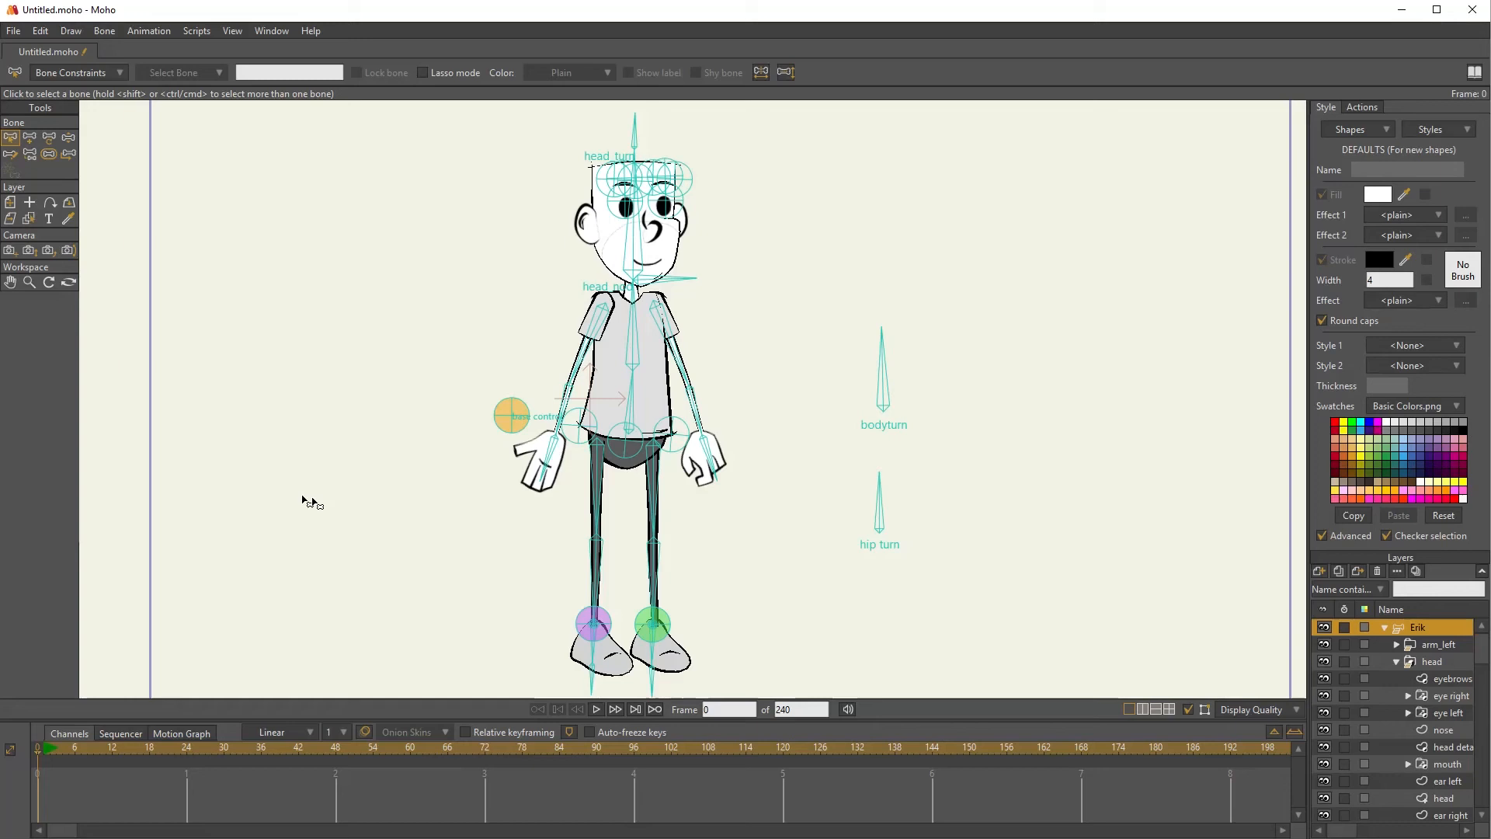
pyautogui.moveTo(606, 500)
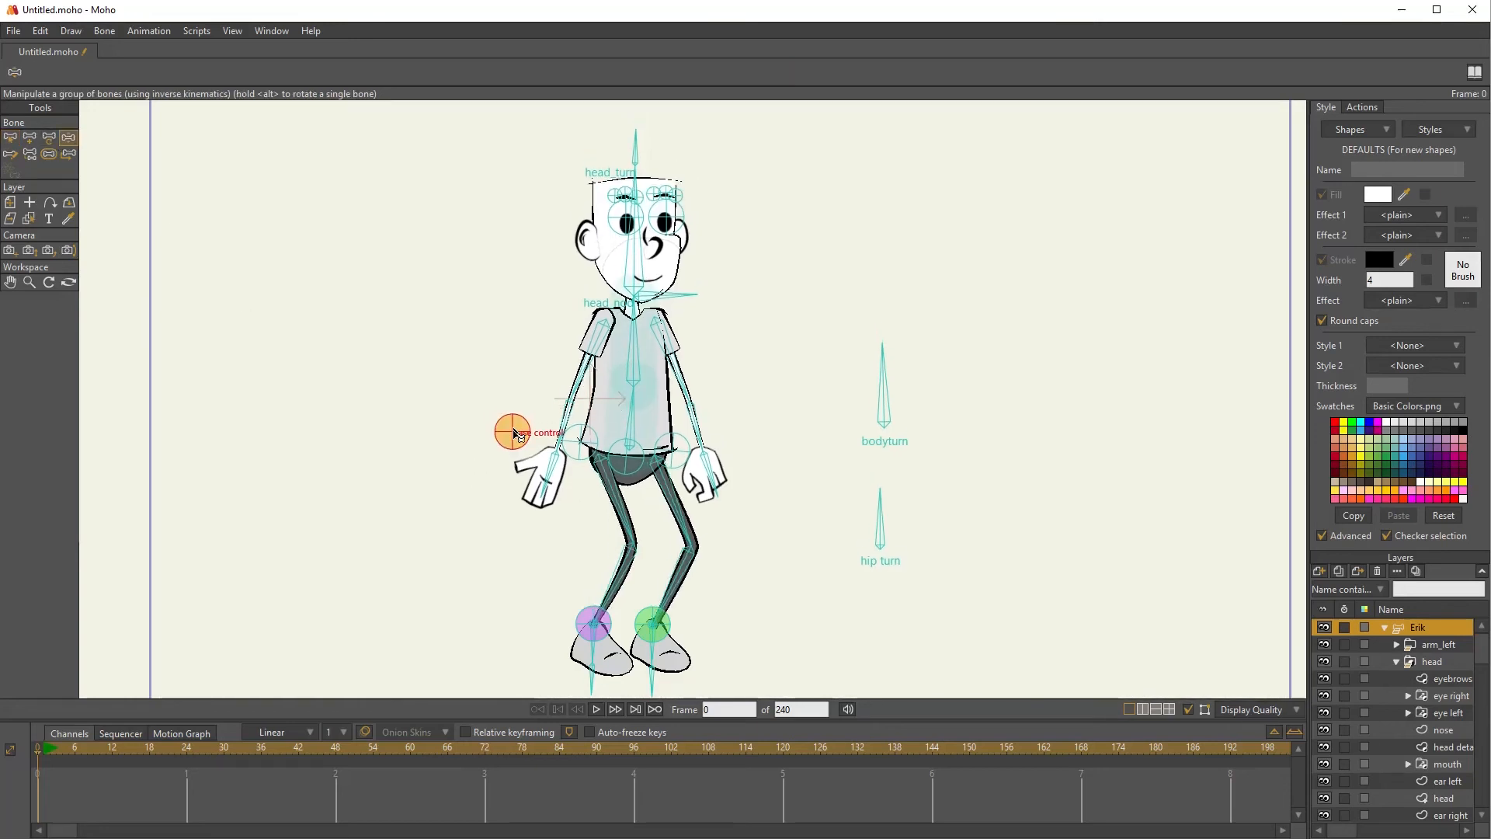
pyautogui.moveTo(511, 430); pyautogui.dragTo(507, 438)
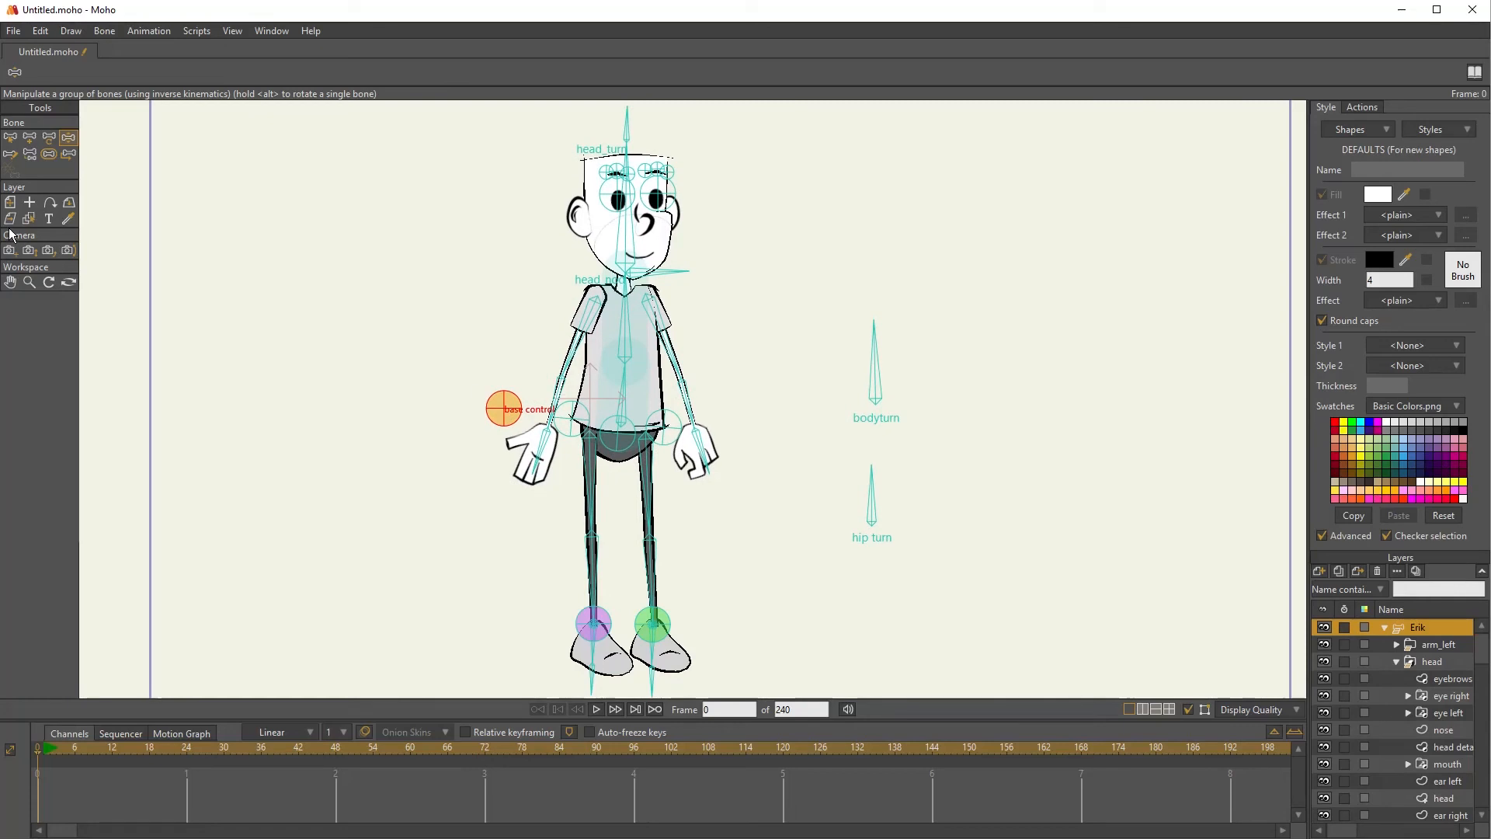
pyautogui.click(13, 140)
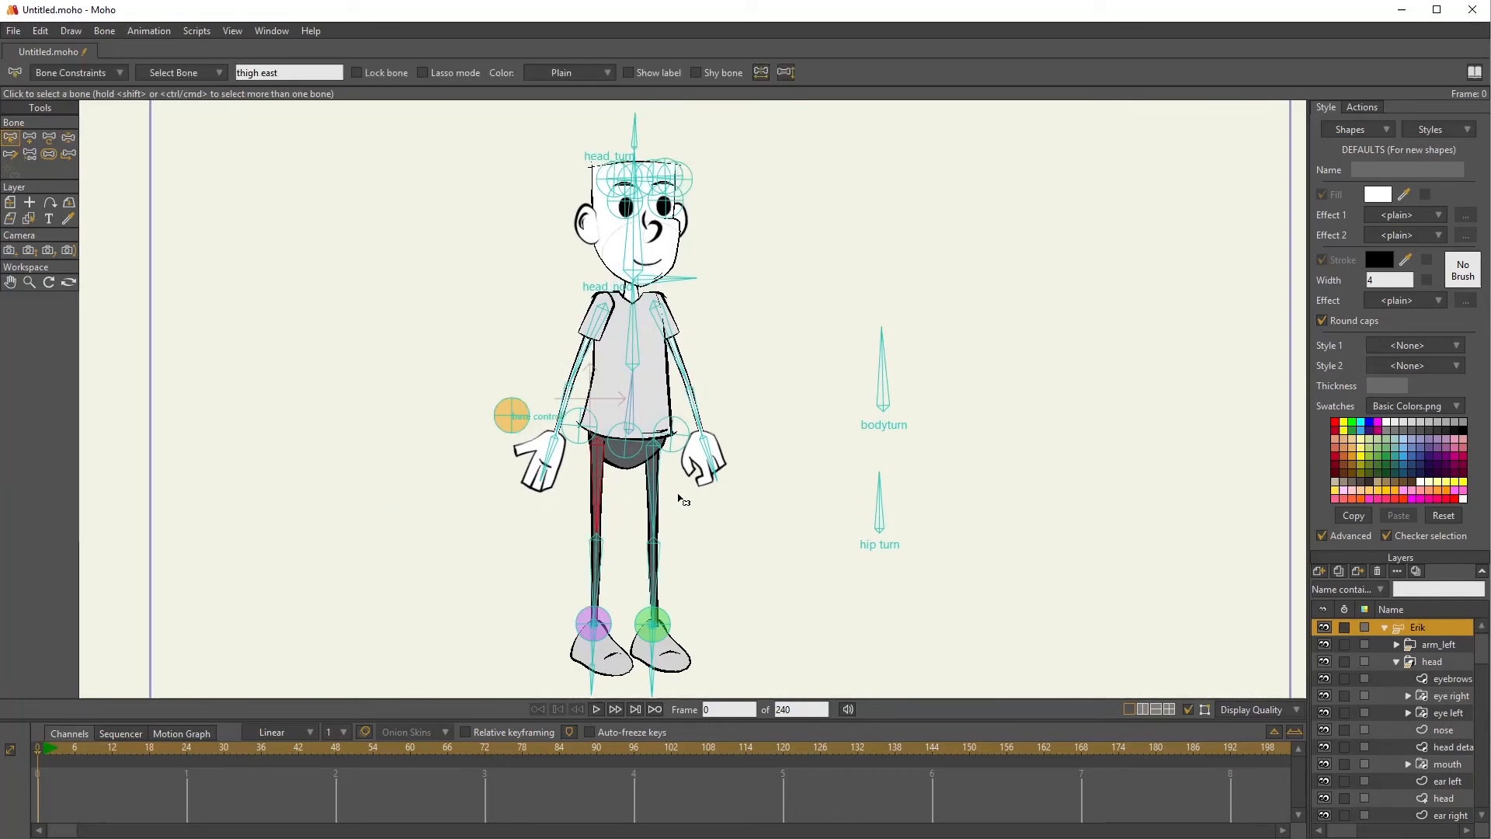
# Mark the thigh bone as shy, then nudge the rig with Manipulate Bones to test it
pyautogui.click(593, 586)
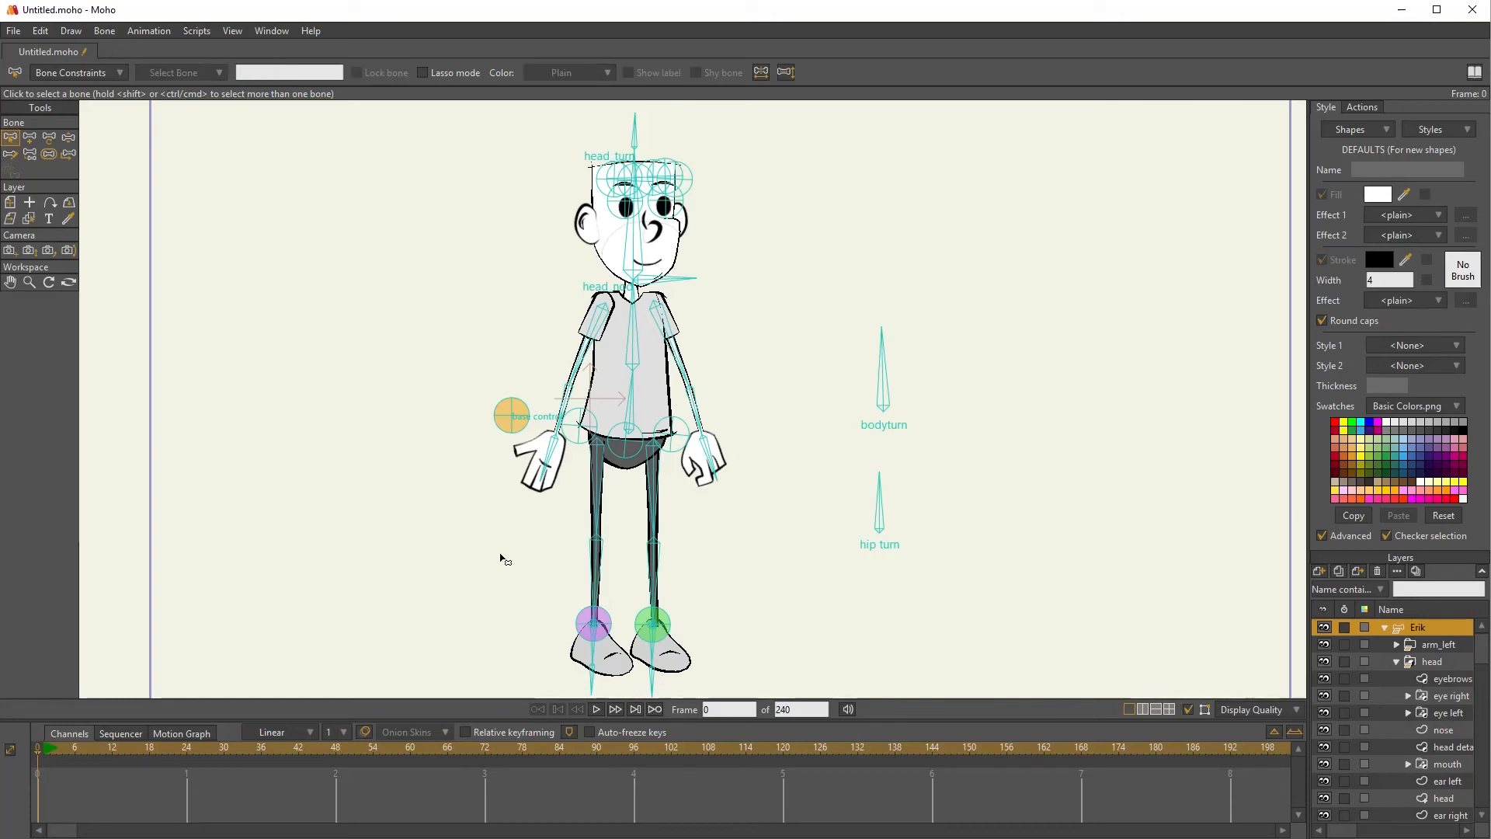
pyautogui.moveTo(452, 473)
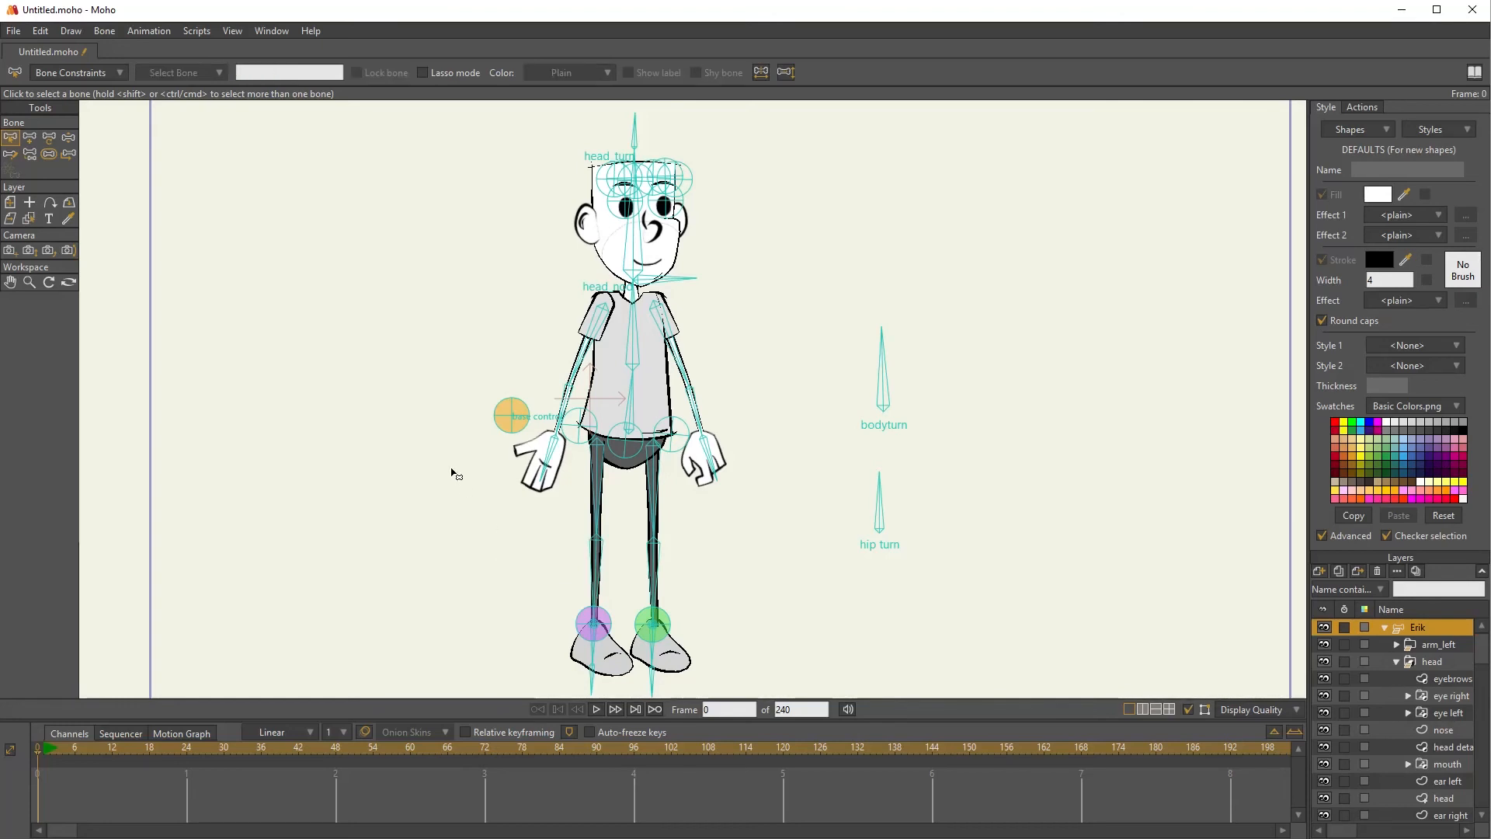
pyautogui.moveTo(263, 465)
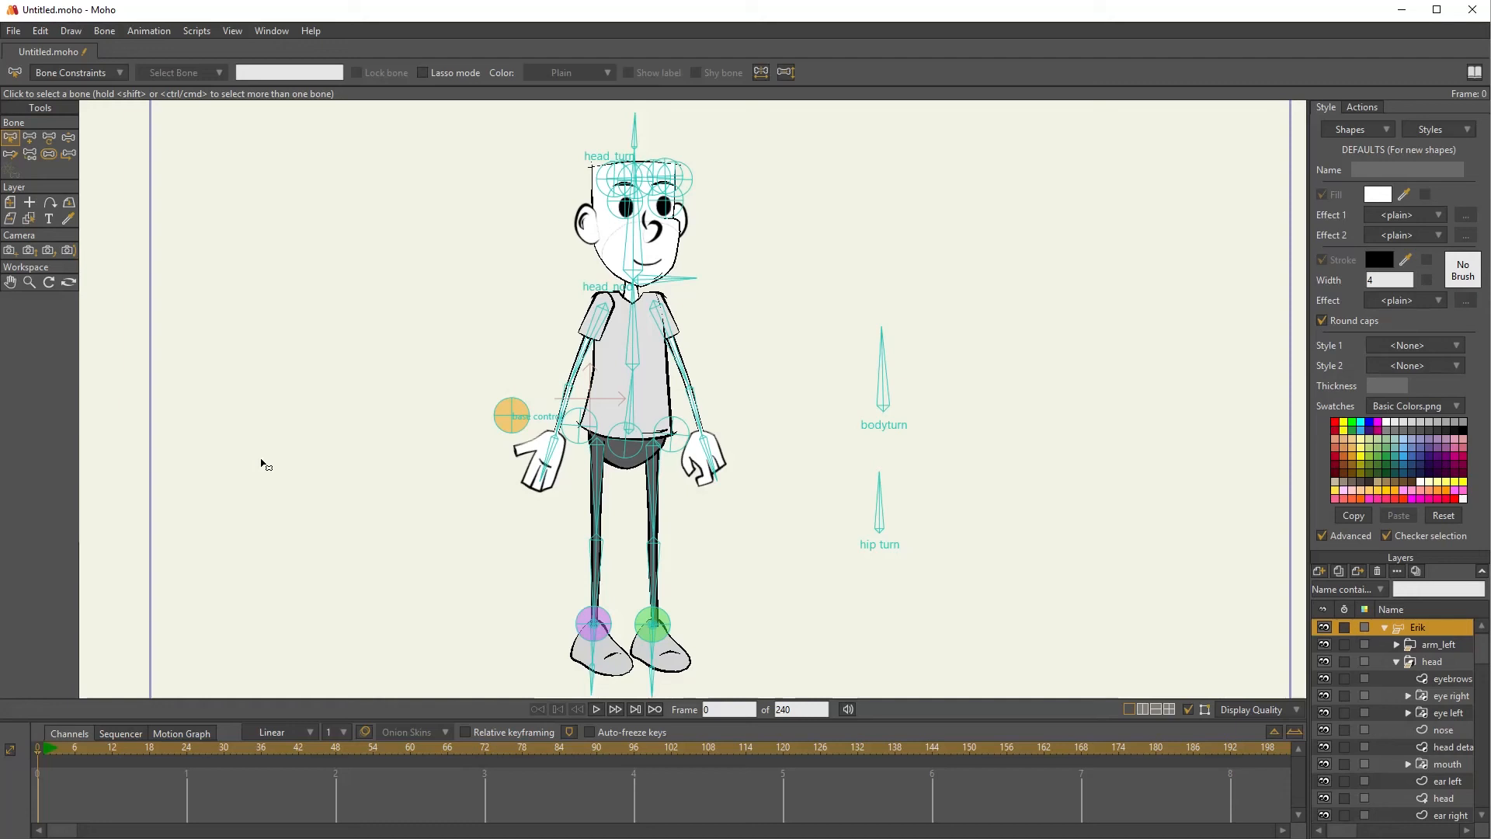
pyautogui.moveTo(612, 497)
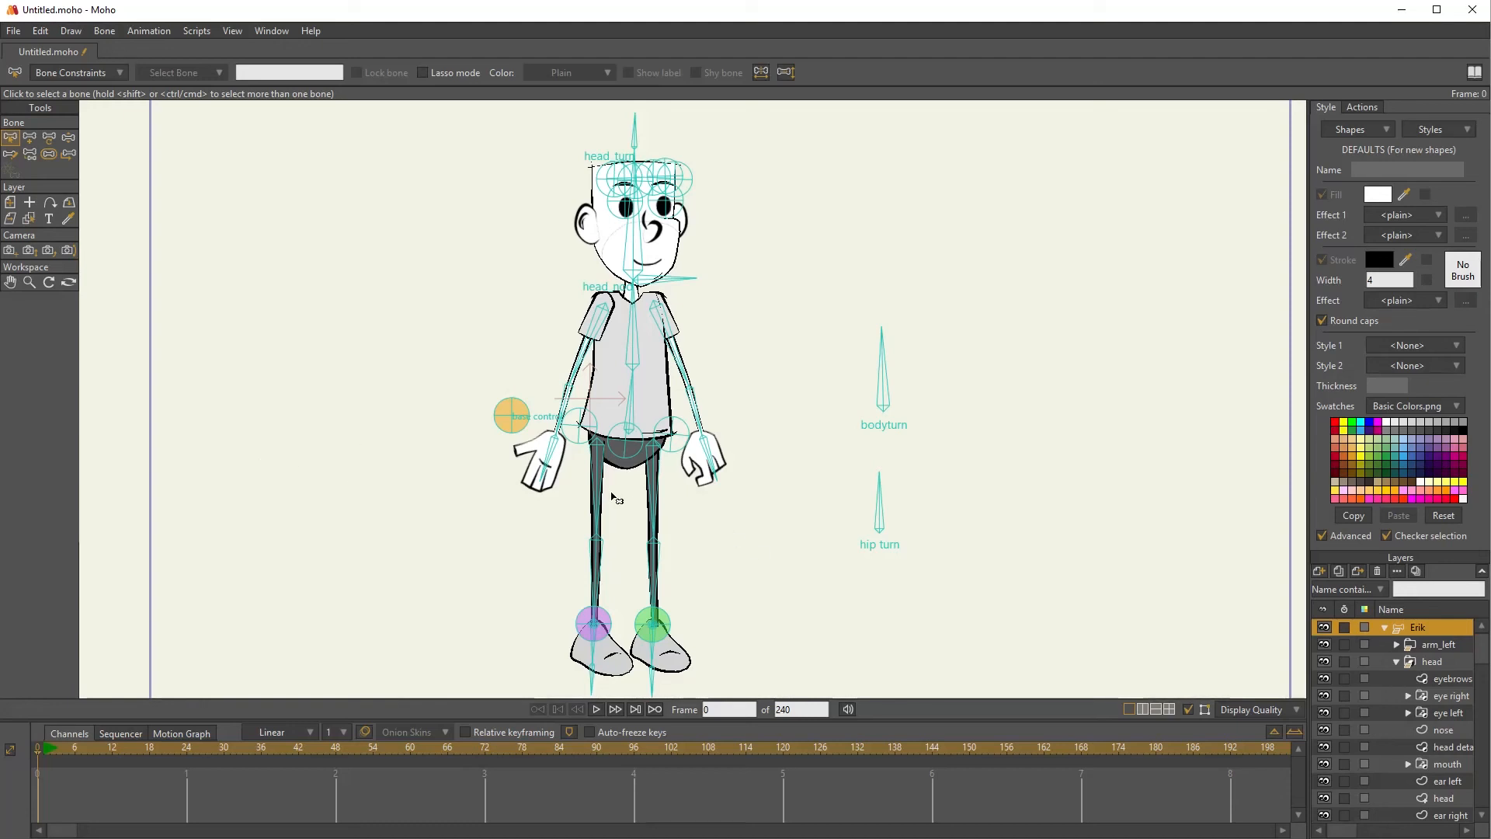
pyautogui.moveTo(607, 491)
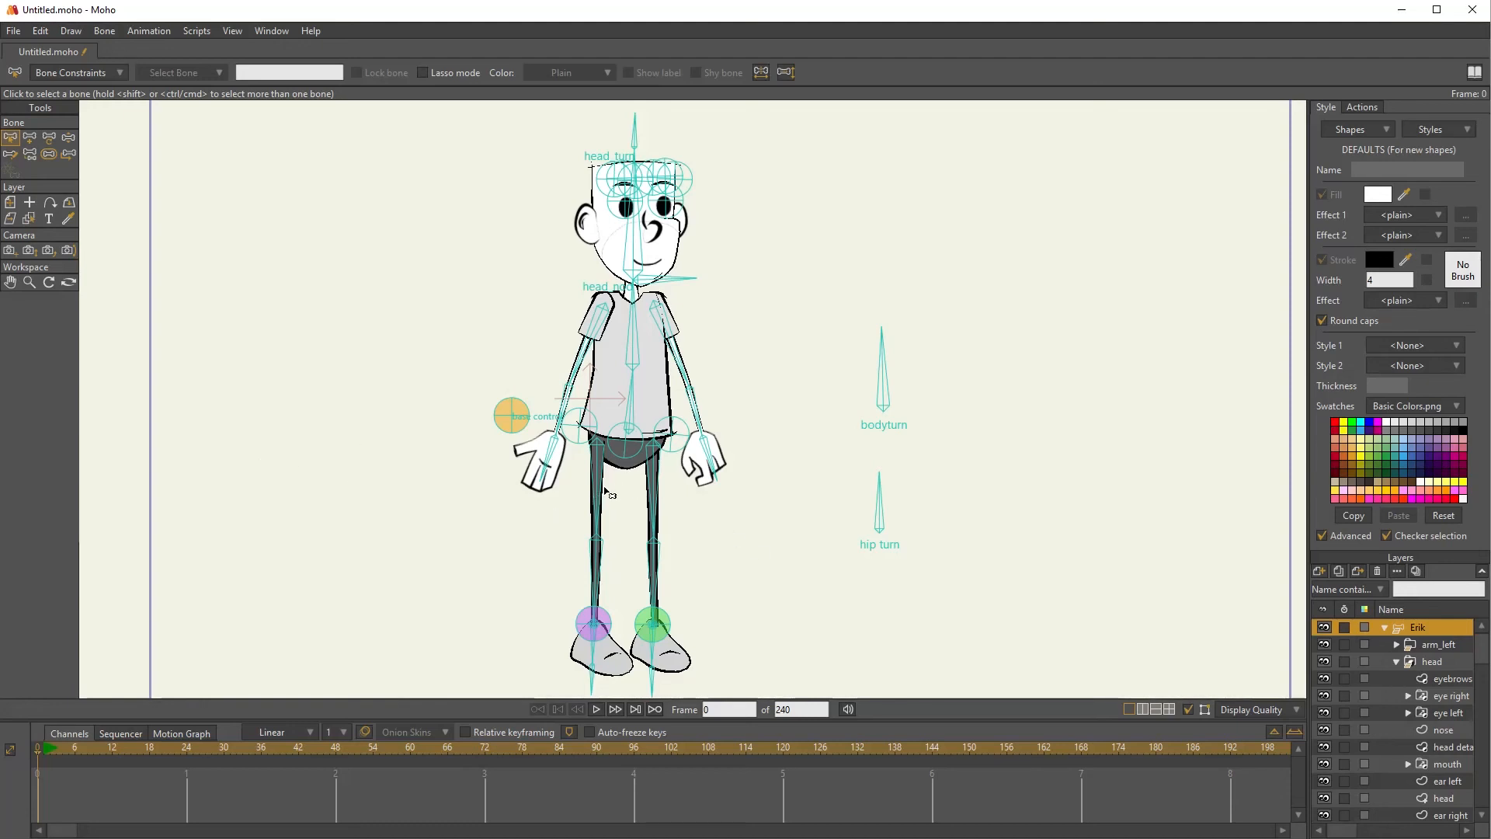
pyautogui.click(602, 497)
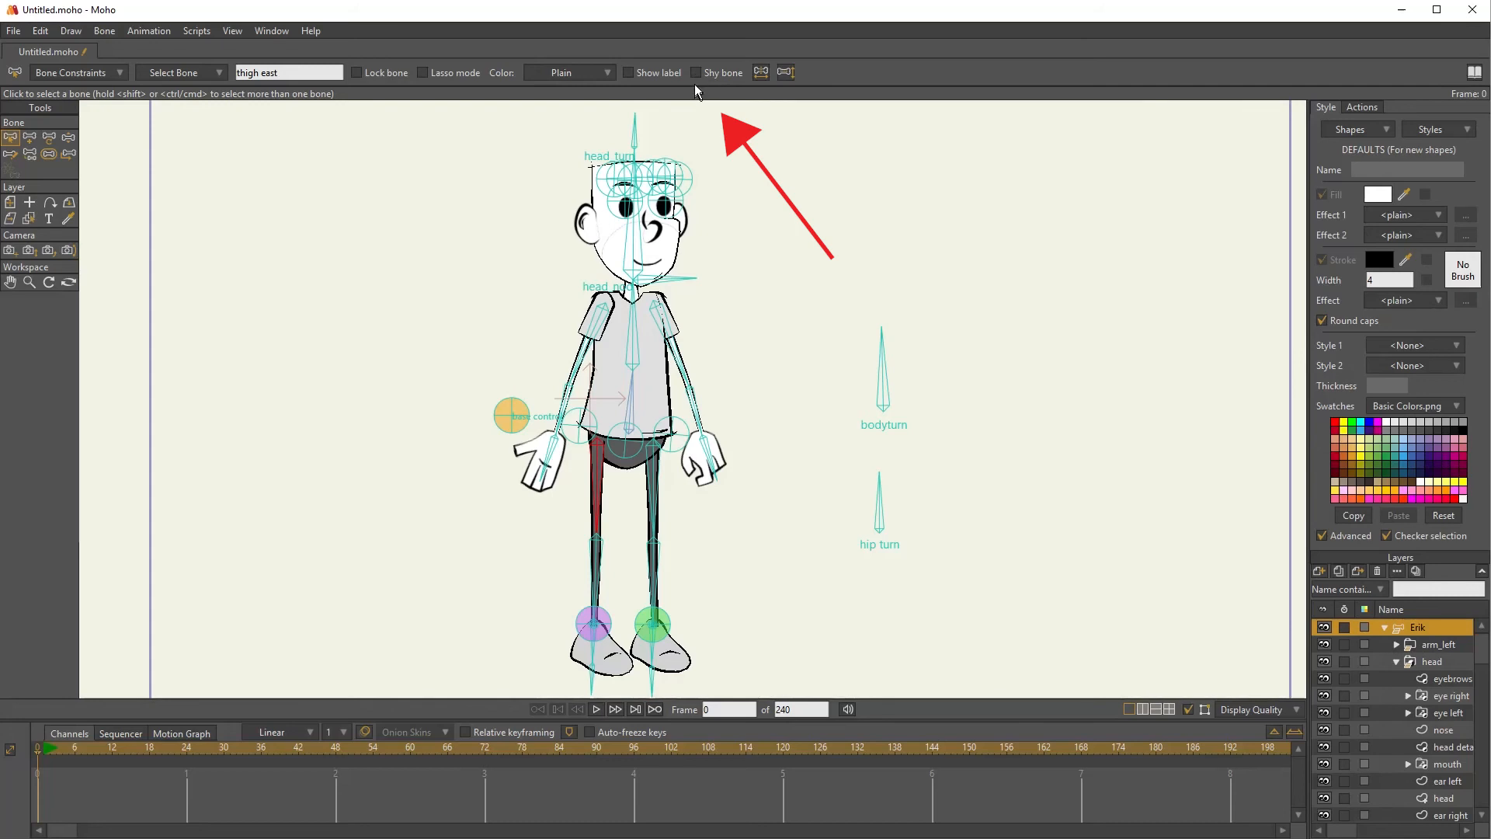
pyautogui.click(696, 72)
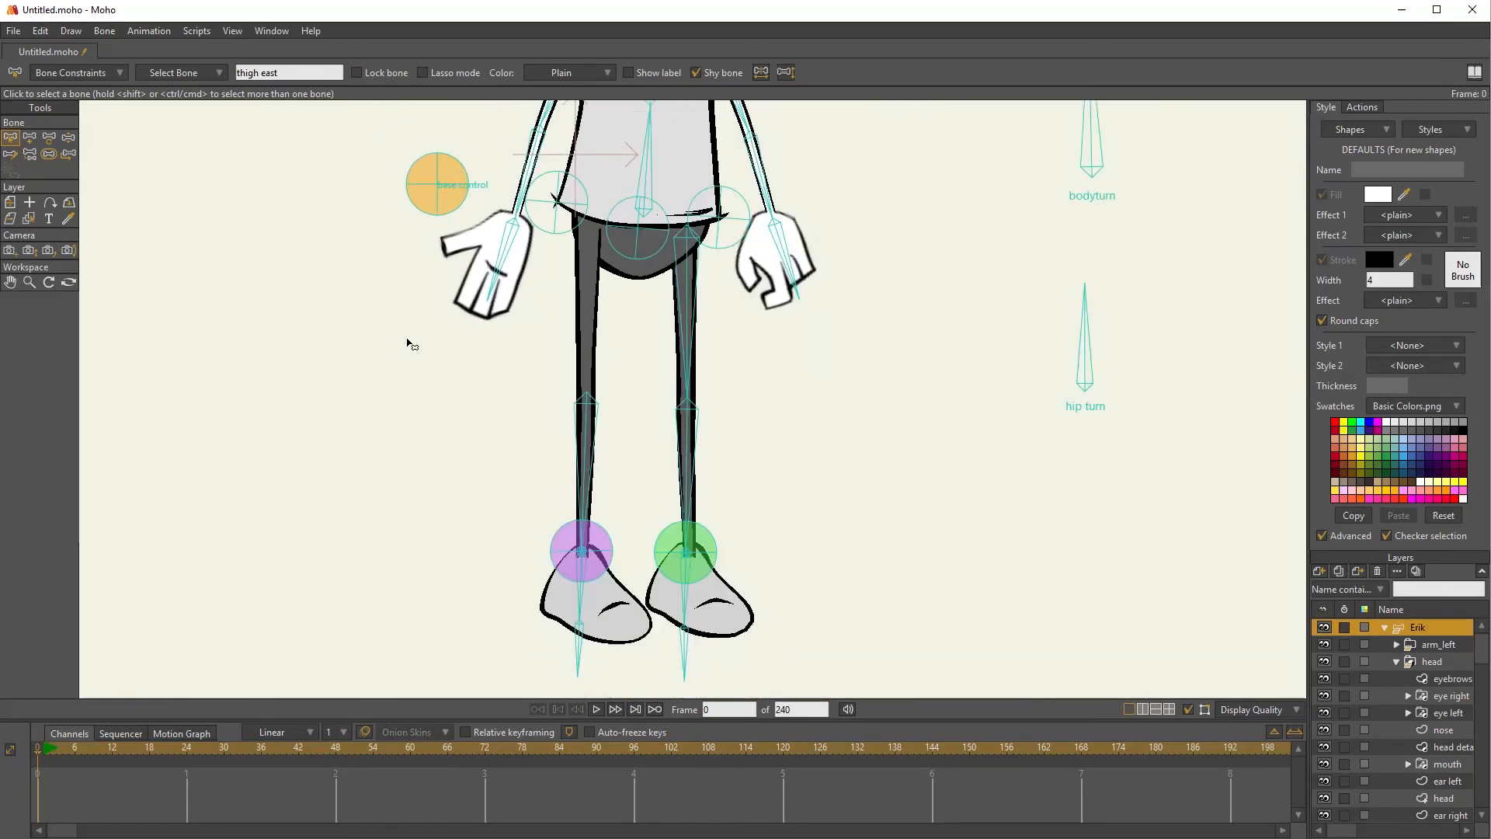
pyautogui.moveTo(65, 141)
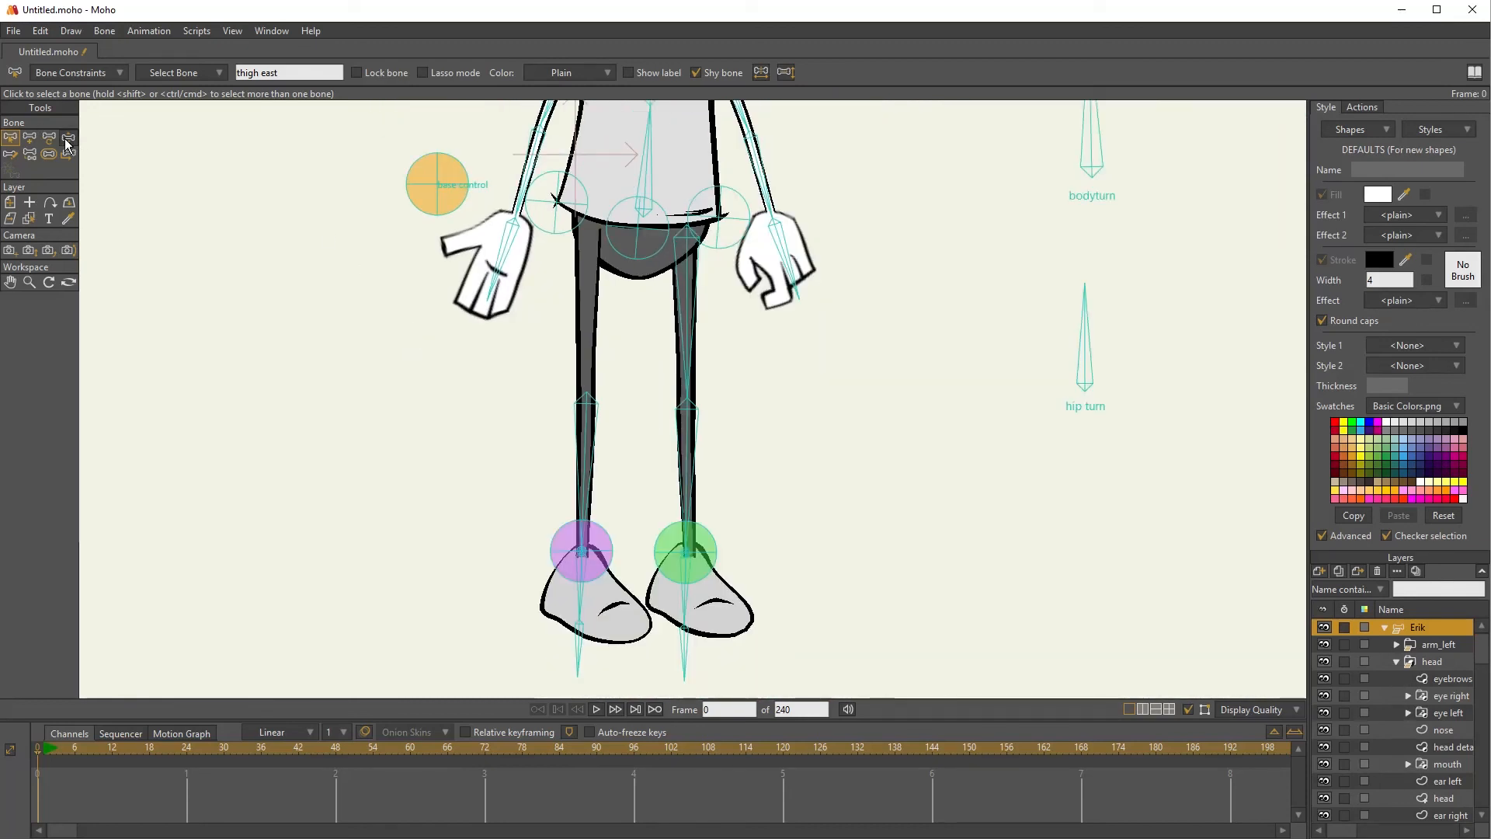
pyautogui.click(68, 139)
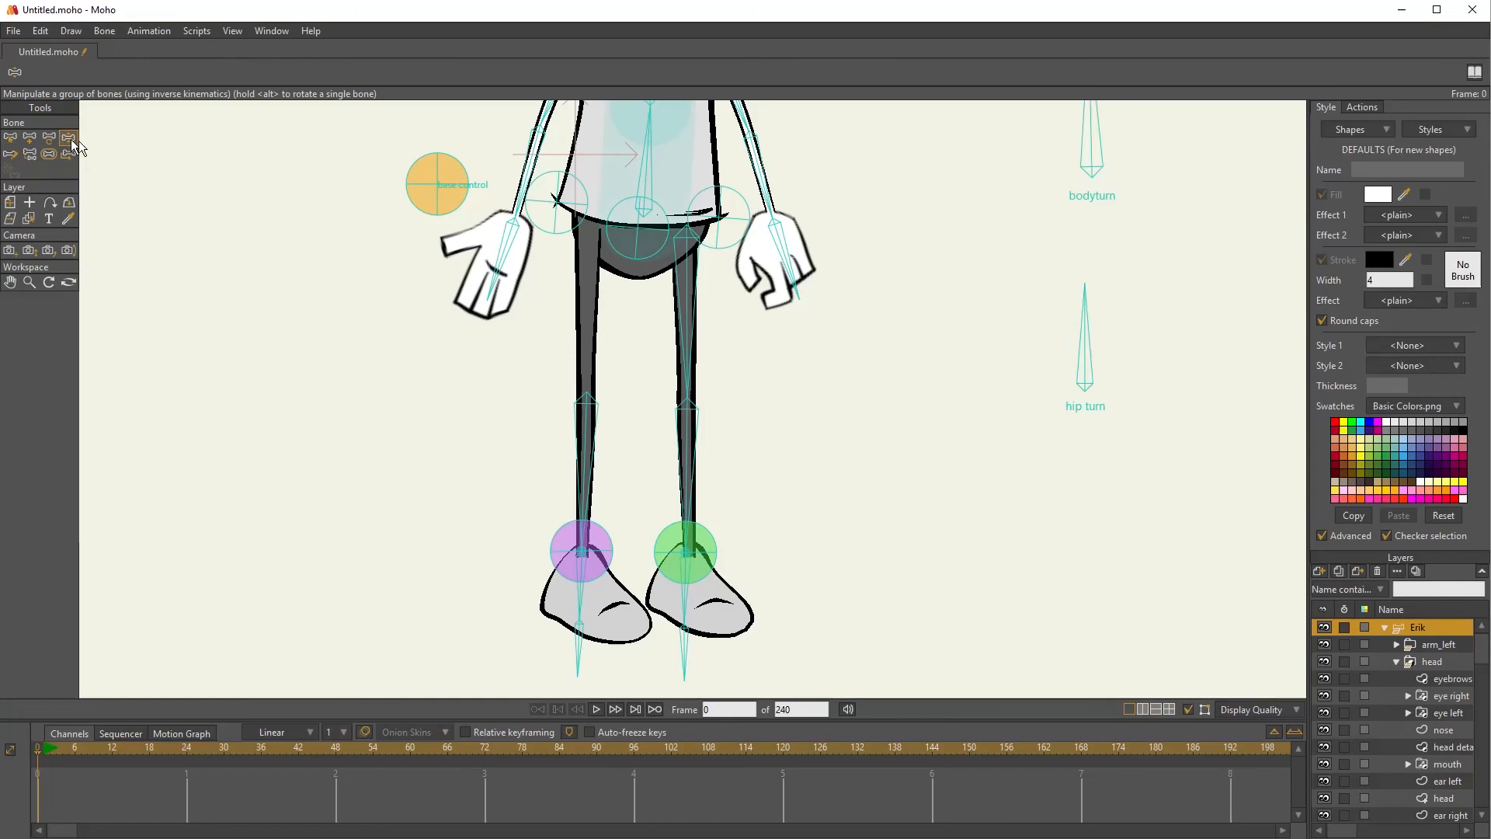
pyautogui.moveTo(436, 184); pyautogui.dragTo(438, 191)
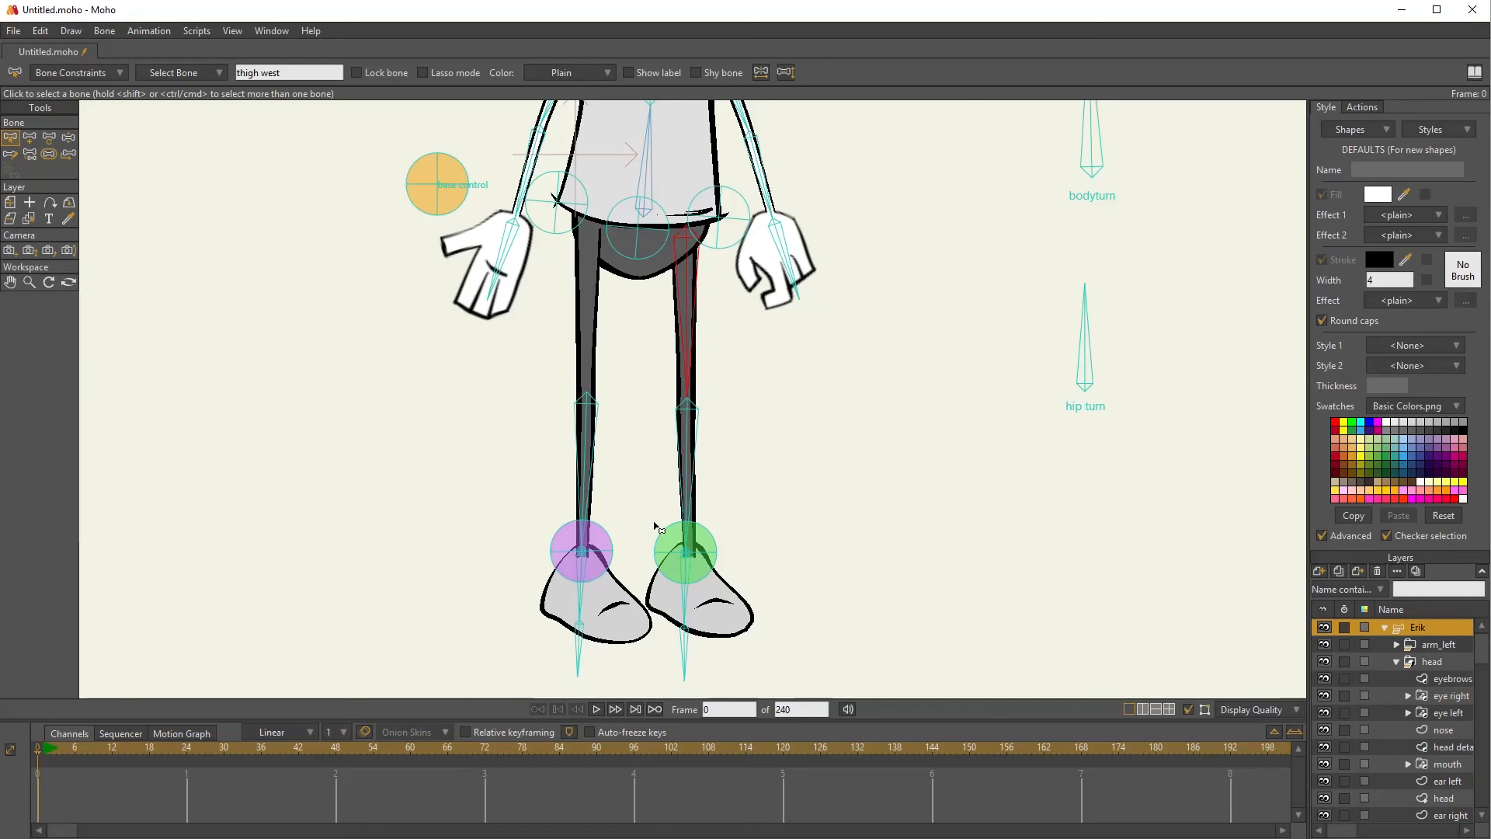
# Mark the lower leg bones as shy and pull the base control into a crouch to test the legs
pyautogui.click(683, 469)
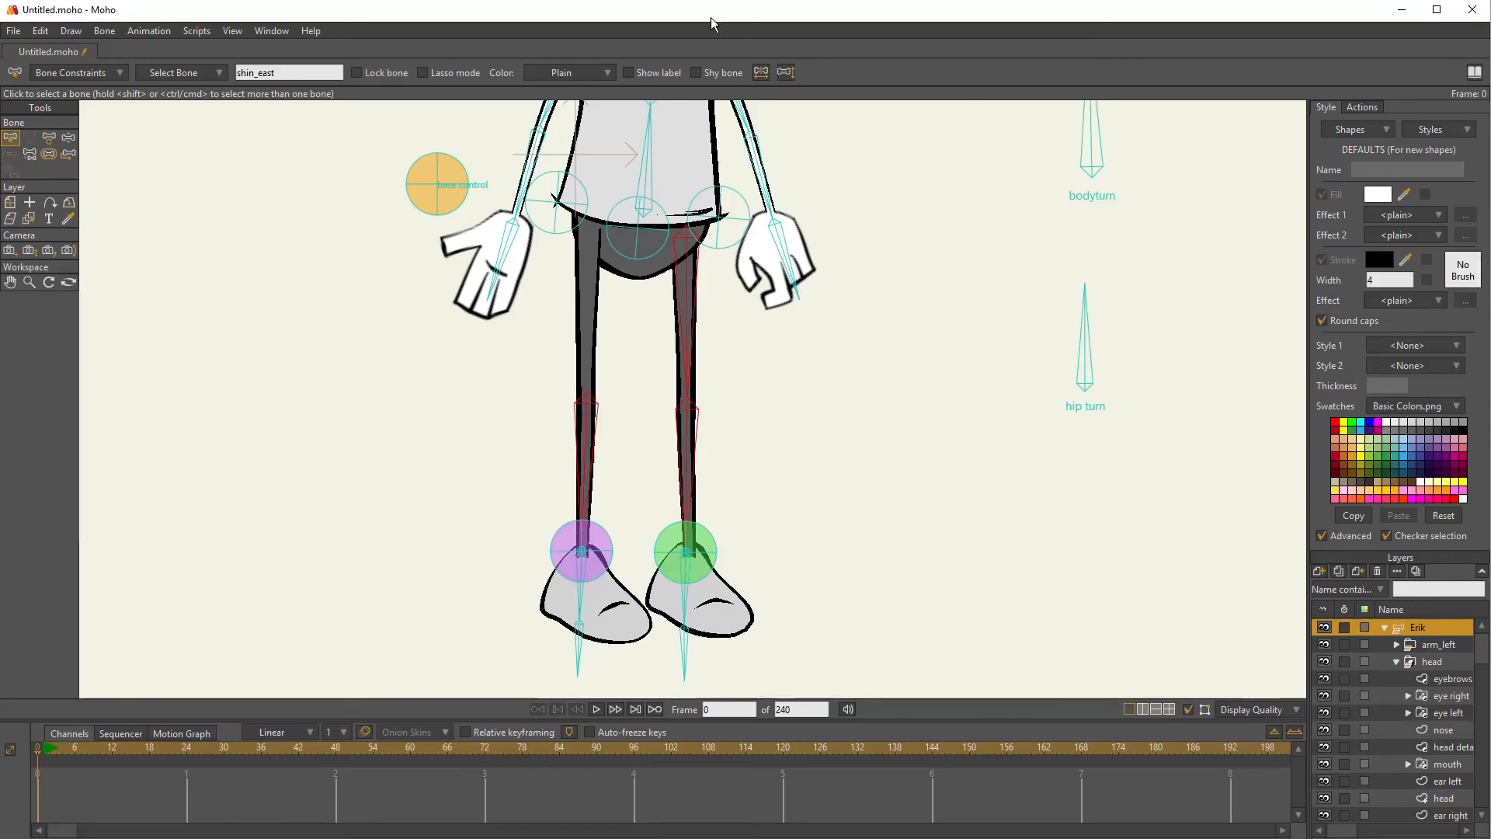
pyautogui.moveTo(699, 83)
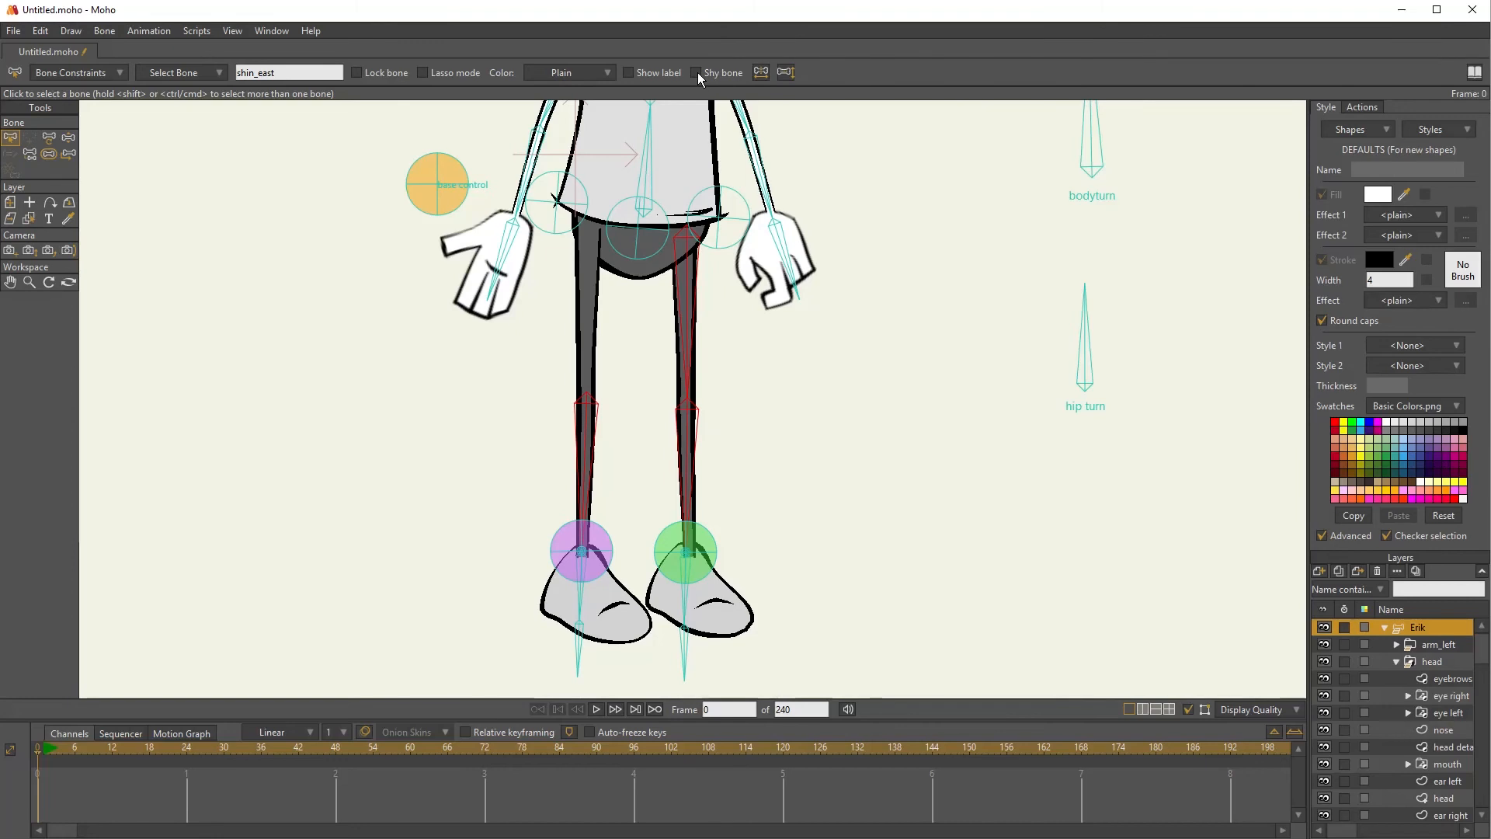
pyautogui.click(697, 71)
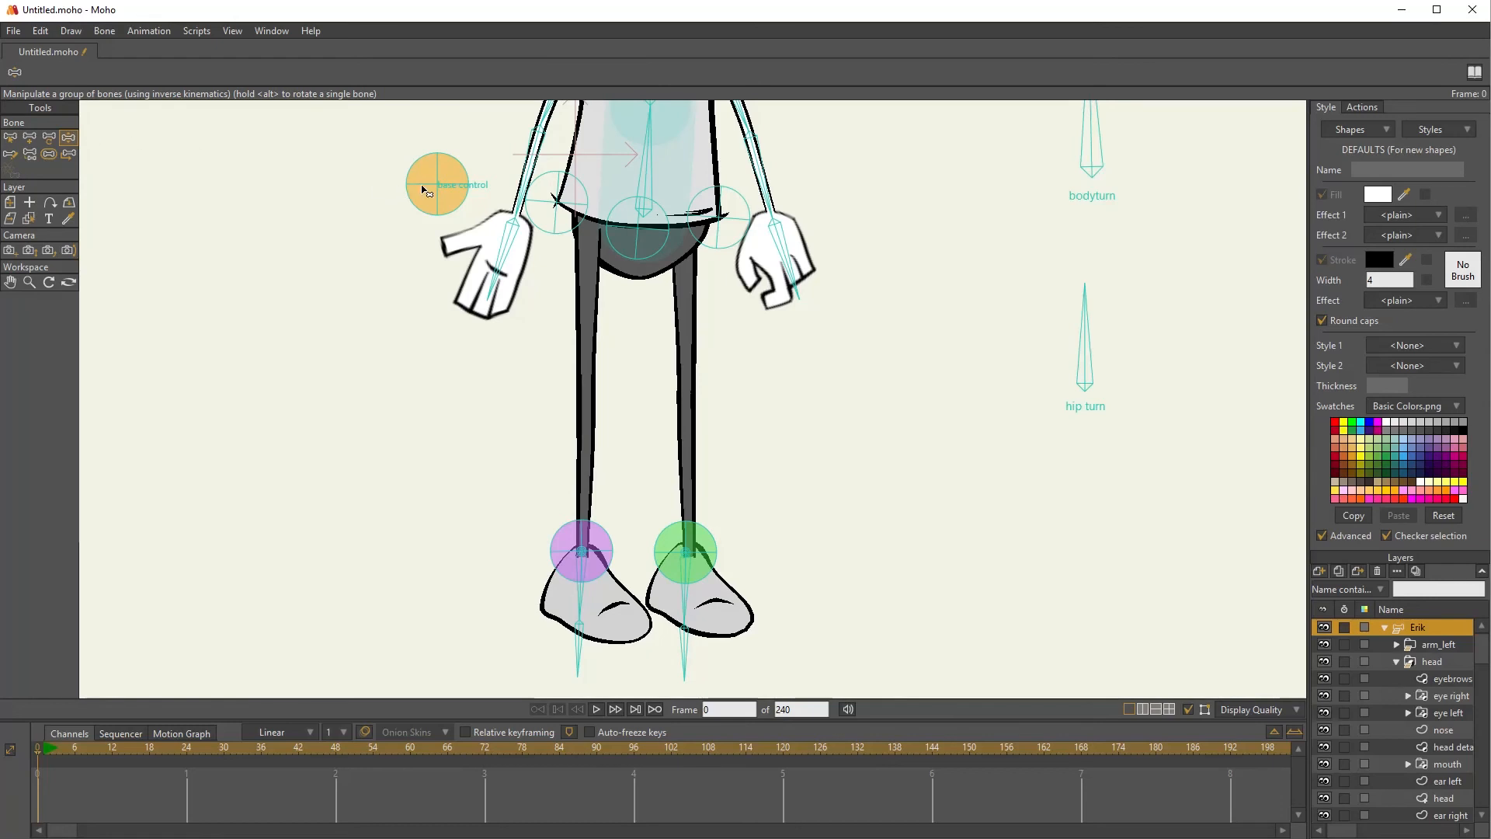
pyautogui.moveTo(436, 185); pyautogui.dragTo(423, 247)
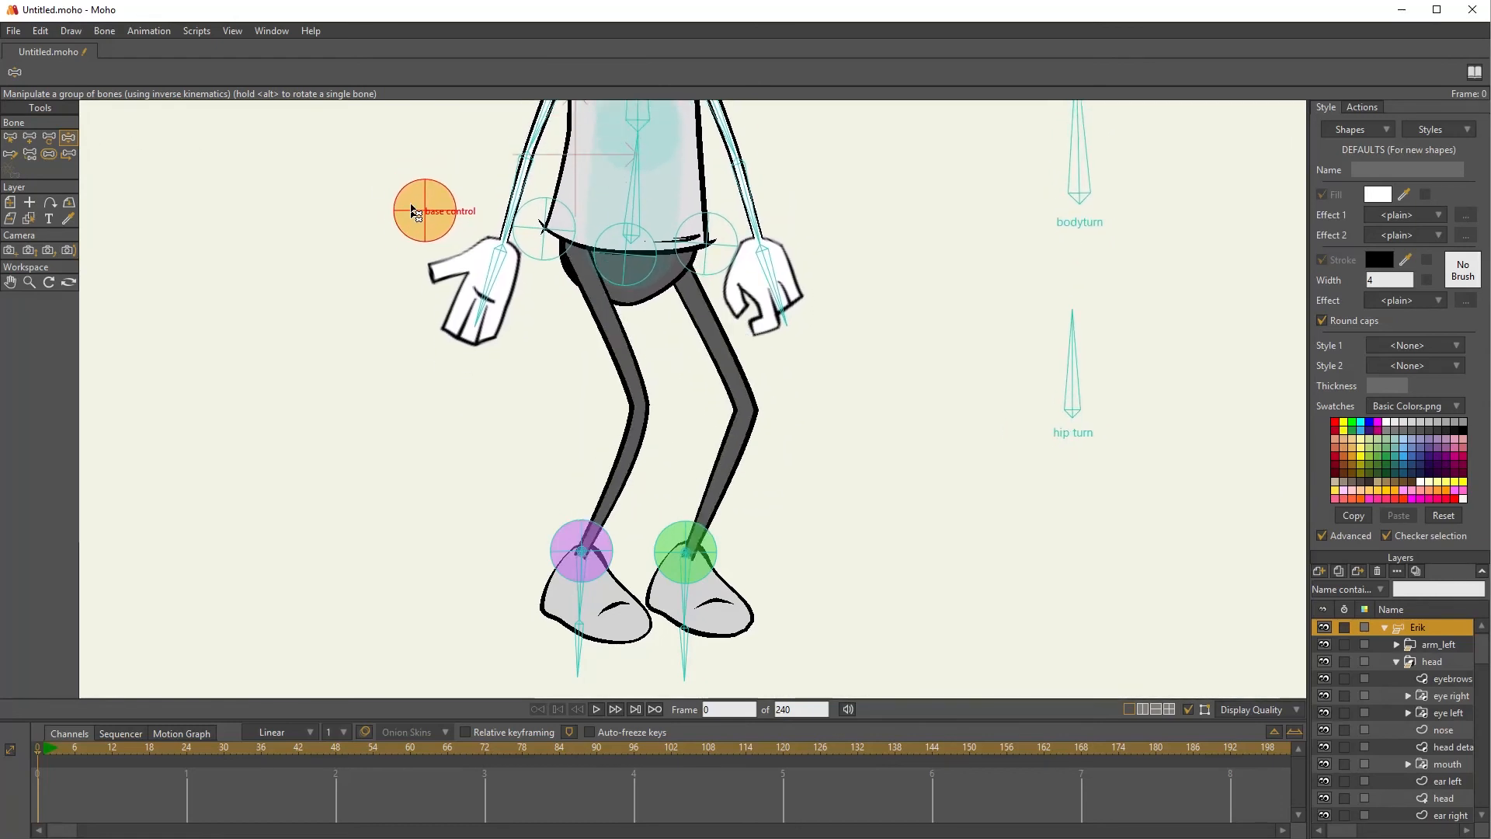
pyautogui.click(12, 137)
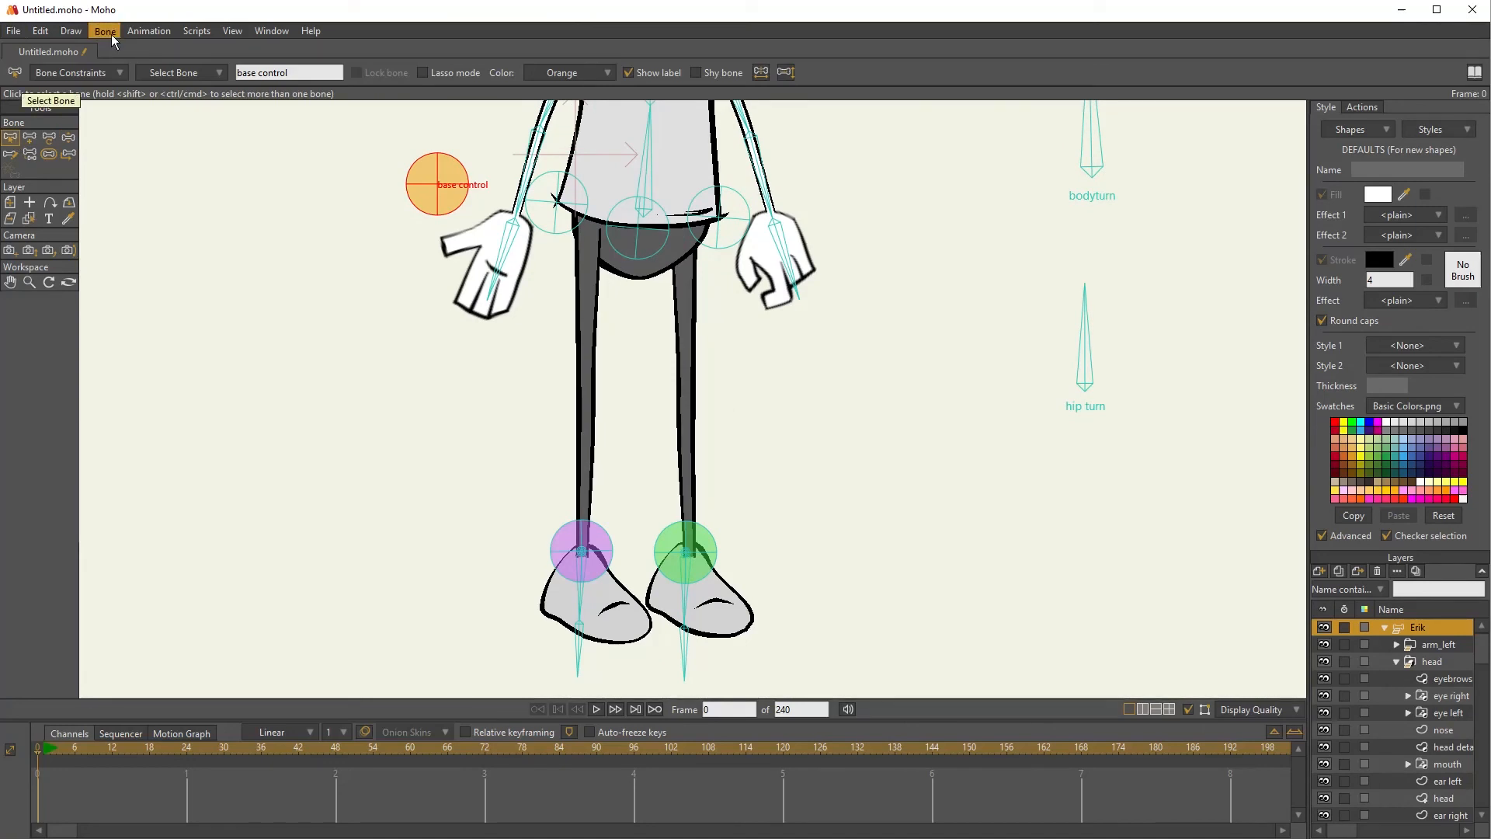
pyautogui.click(104, 31)
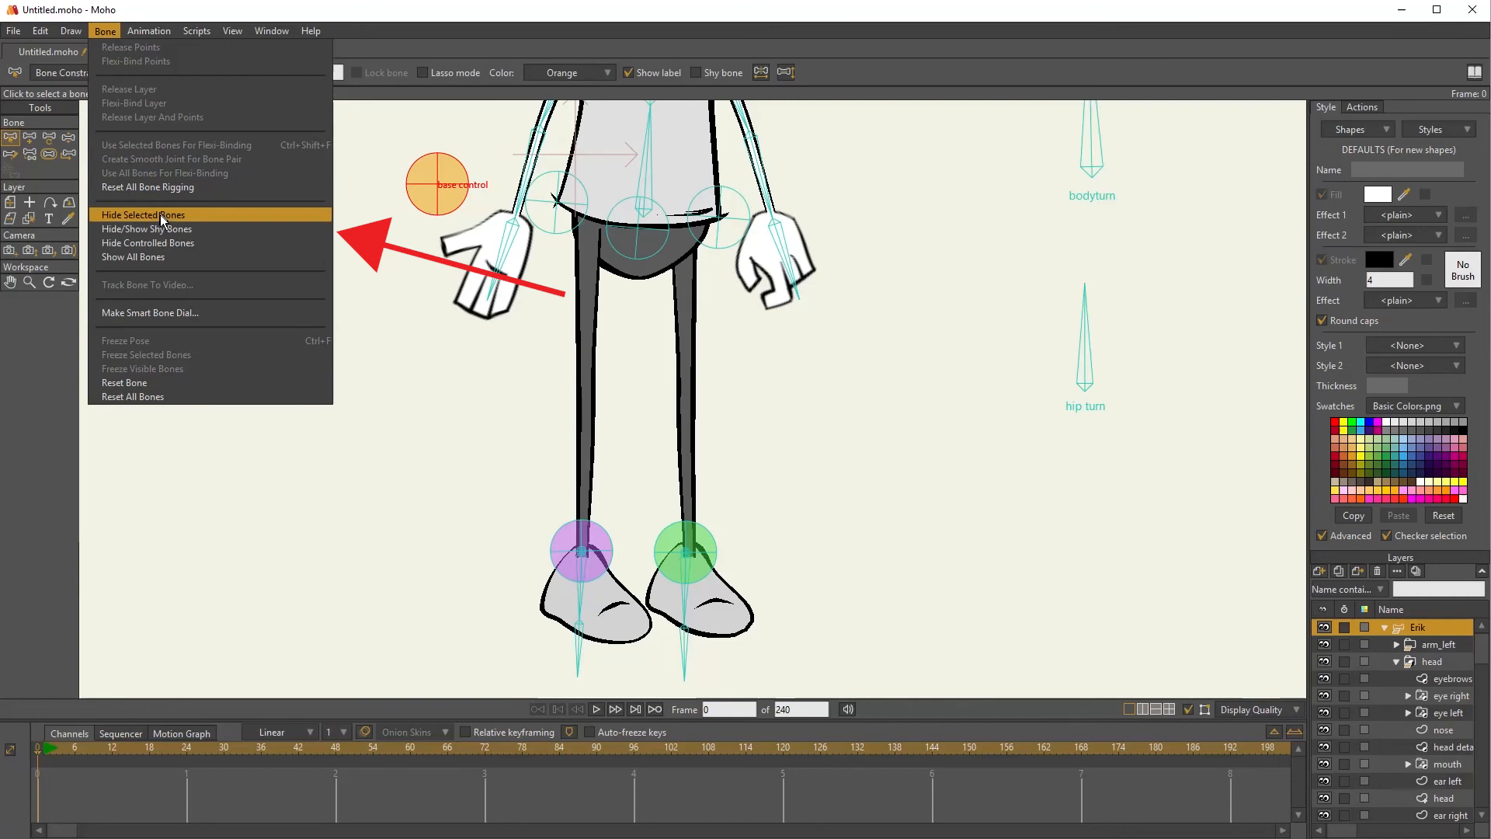
pyautogui.click(143, 215)
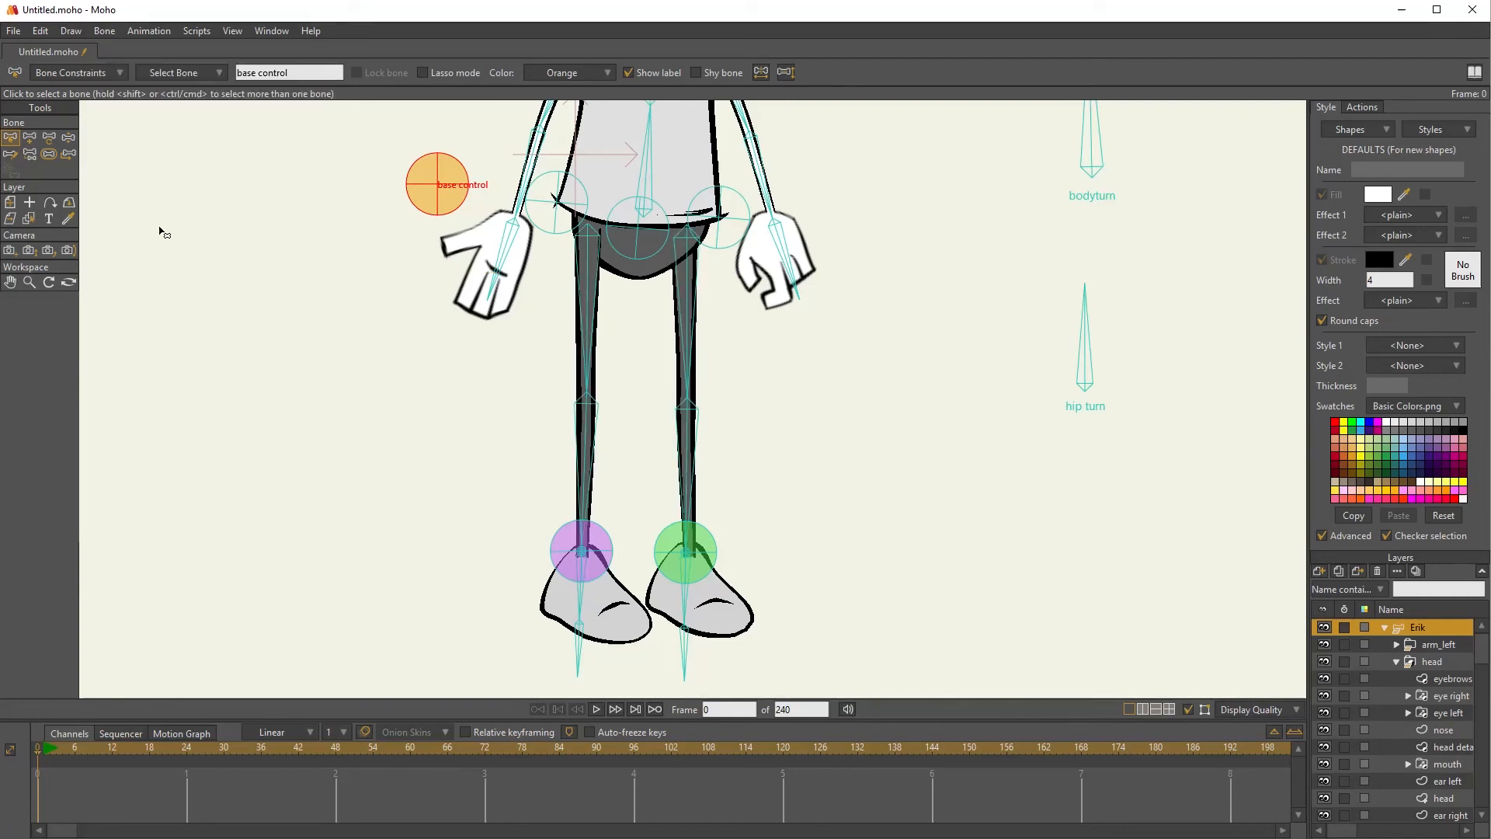
pyautogui.moveTo(105, 32)
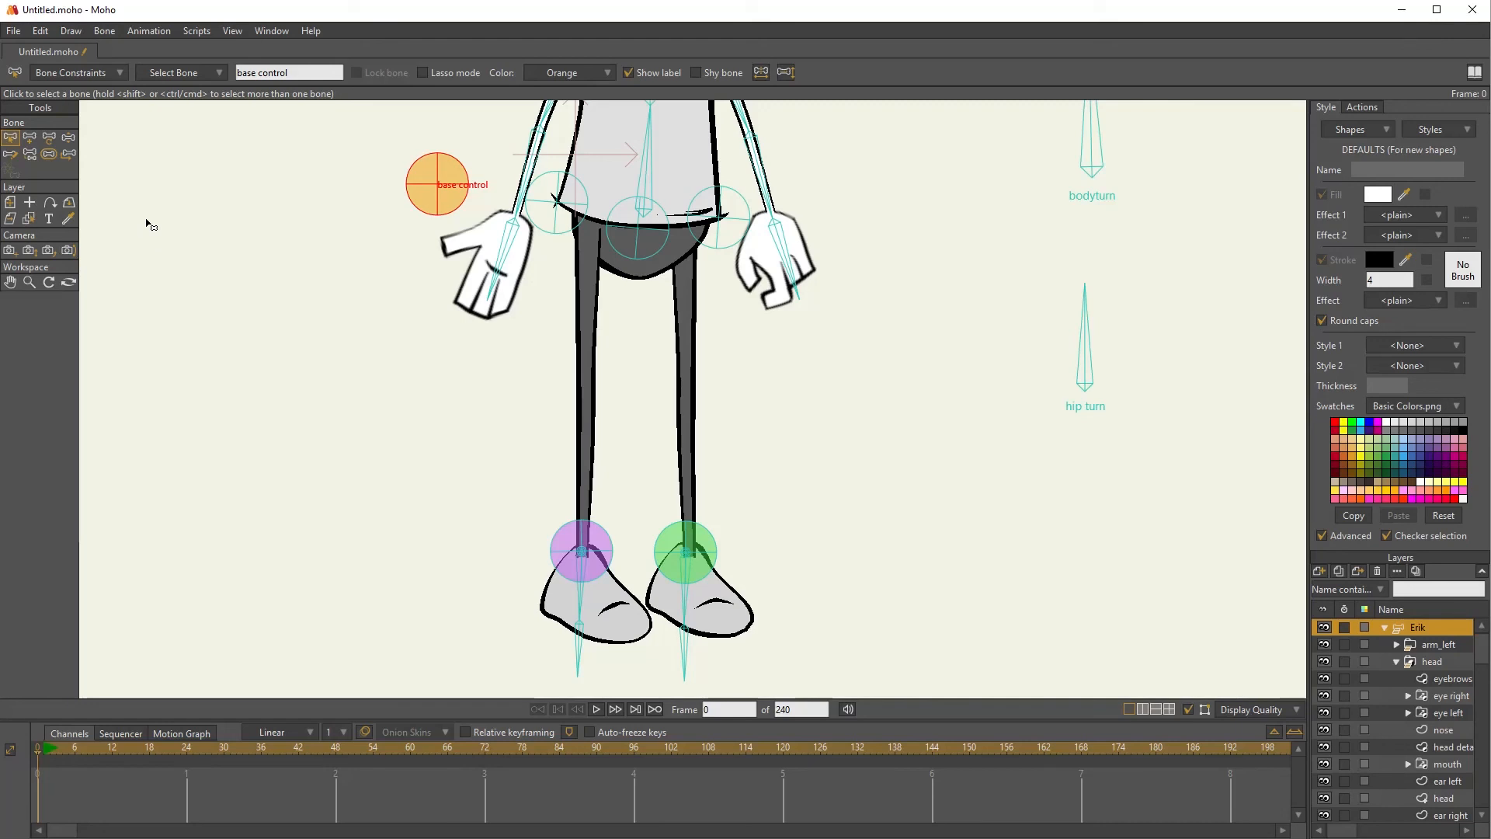
pyautogui.moveTo(51, 45)
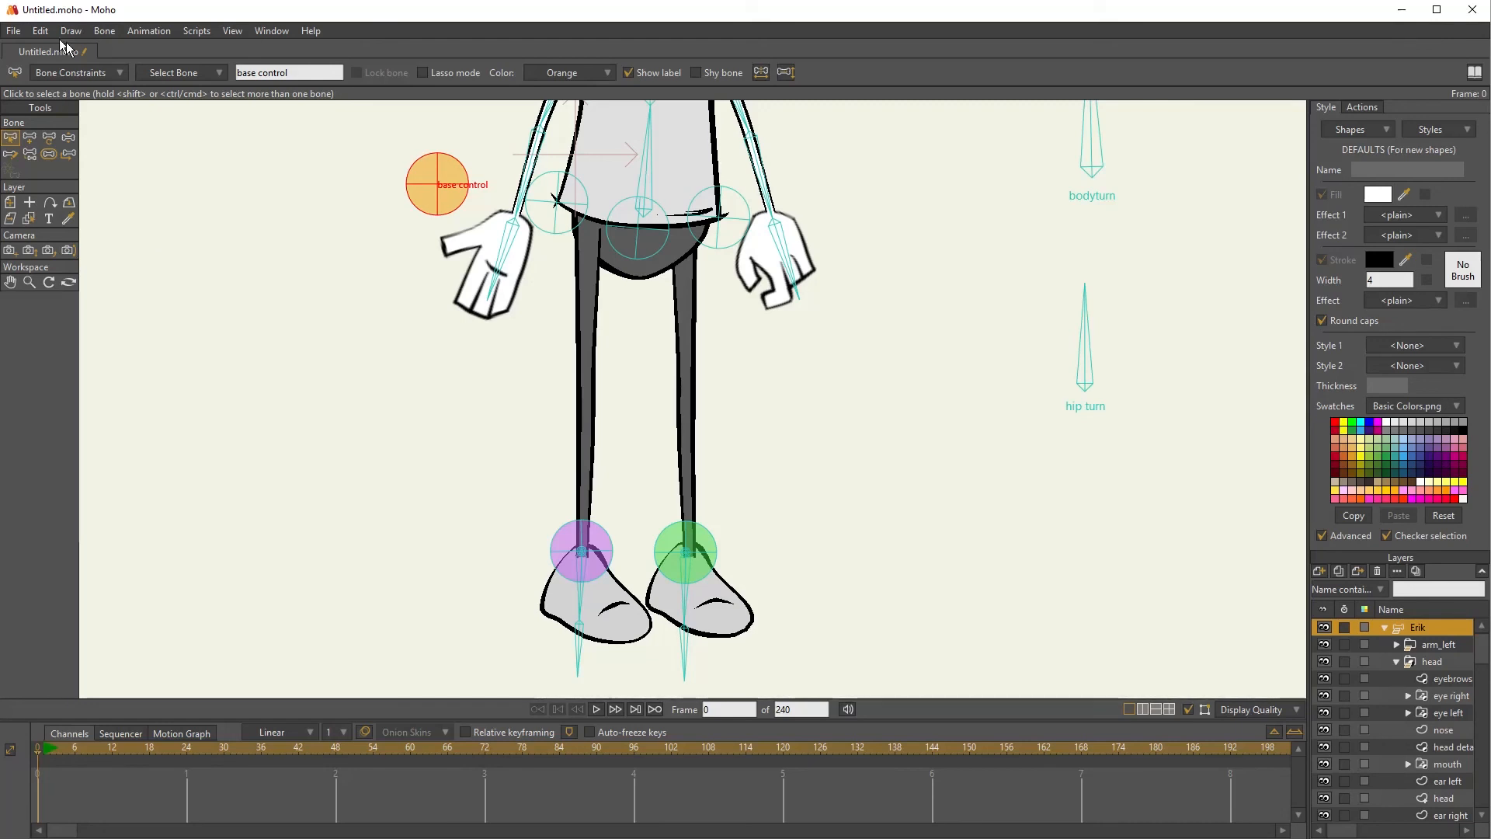
# Toggle Hide/Show Shy Bones so the shy thigh and shin bones display again
pyautogui.click(105, 31)
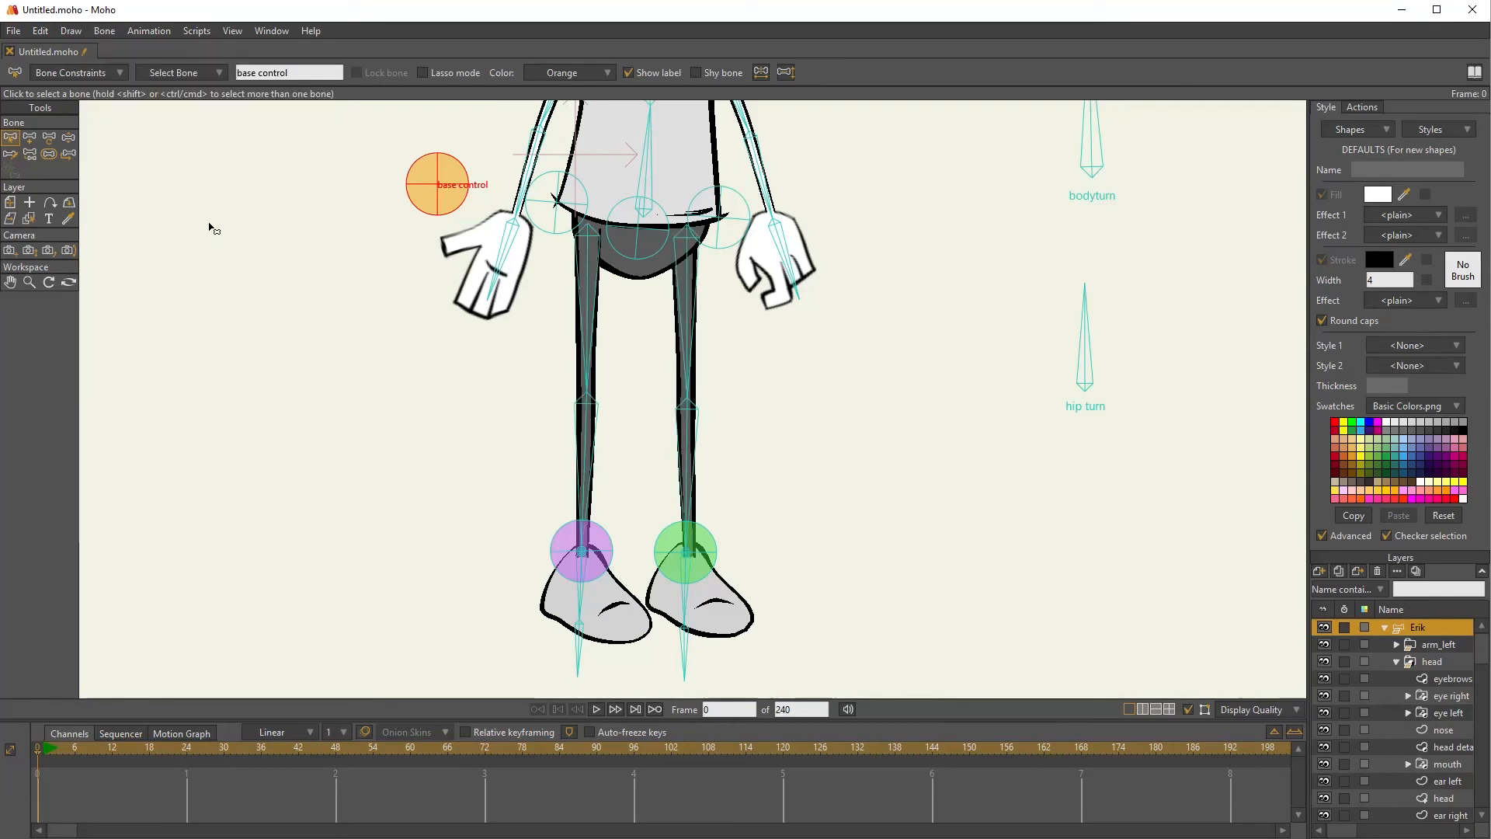
pyautogui.moveTo(207, 217)
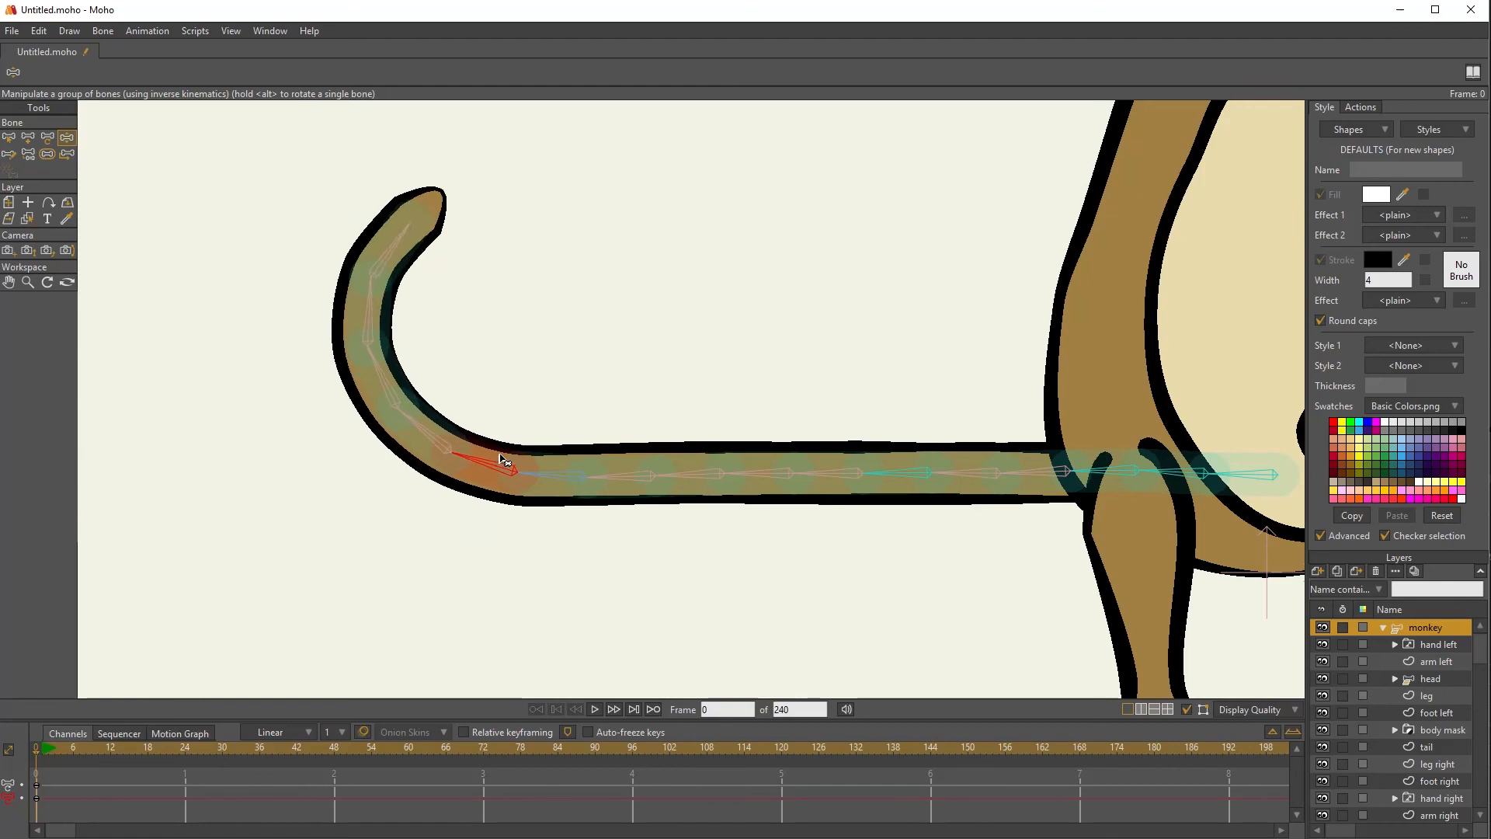
# Bend the monkey's tail tip outward, curl it into a hook, then swing the curl downward
pyautogui.moveTo(501, 460); pyautogui.dragTo(426, 488)
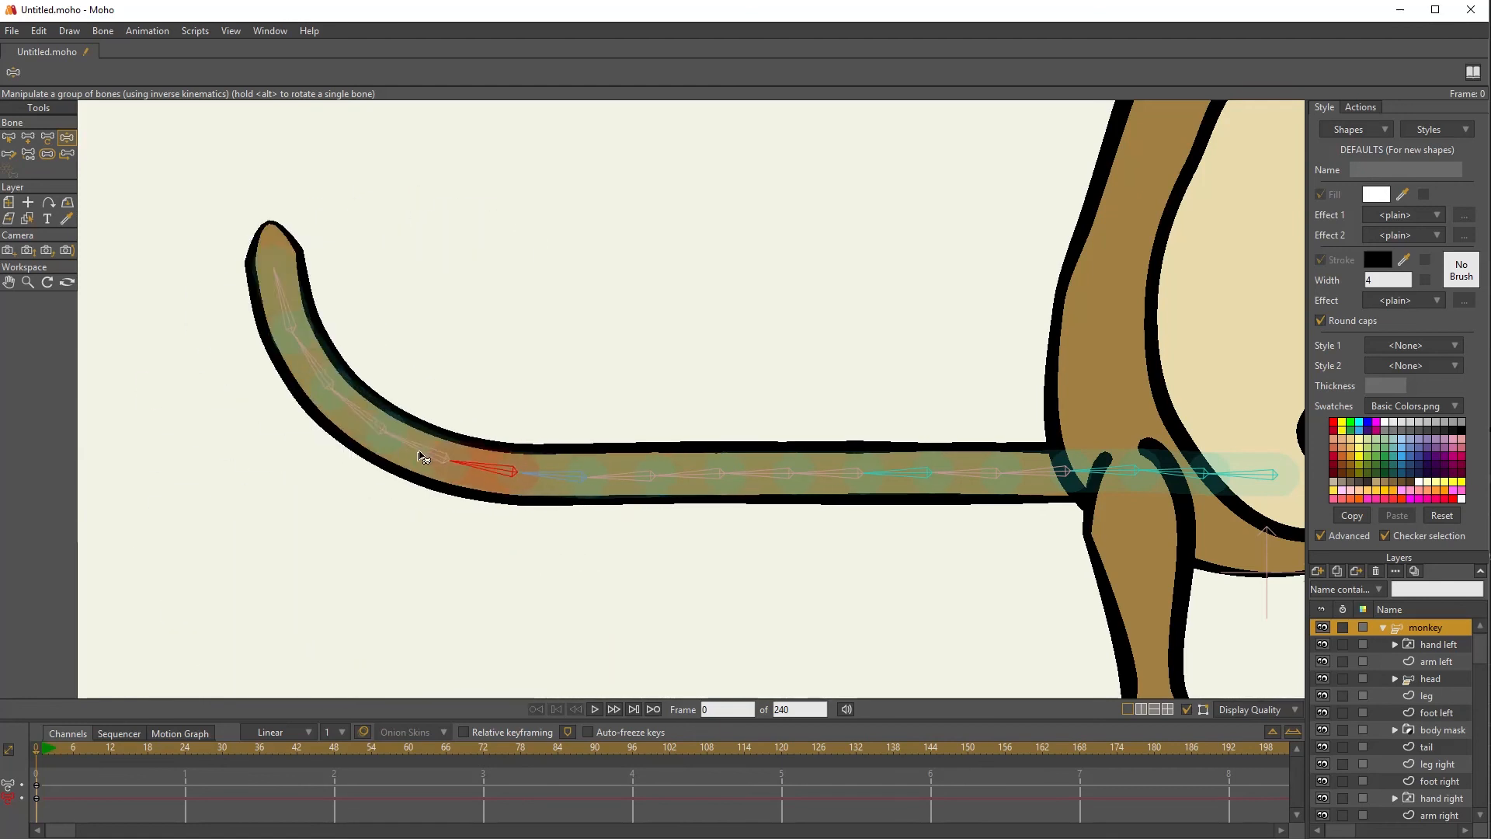
pyautogui.moveTo(423, 457); pyautogui.dragTo(904, 483)
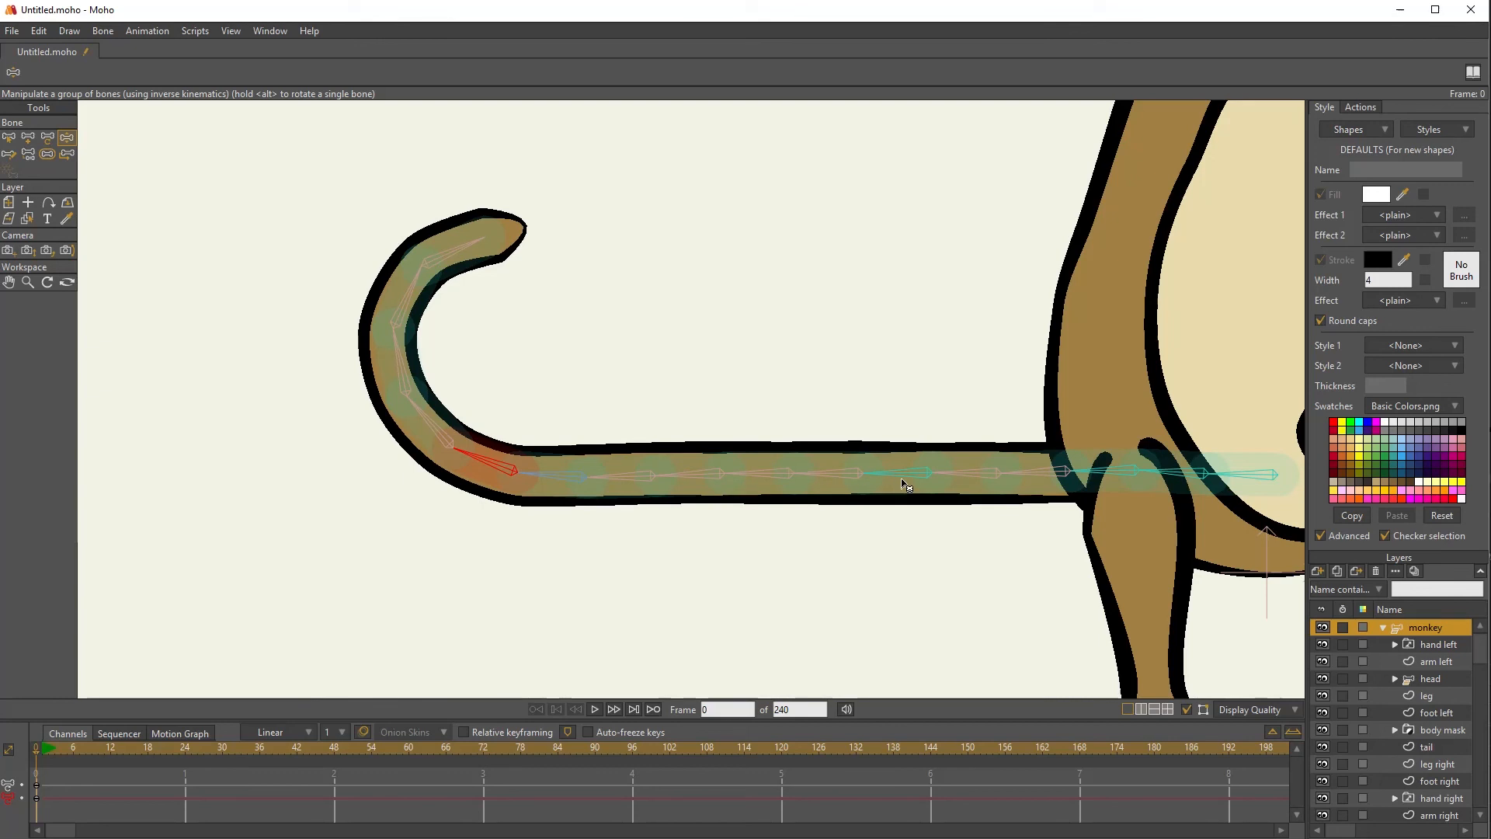
pyautogui.moveTo(904, 484); pyautogui.dragTo(904, 476)
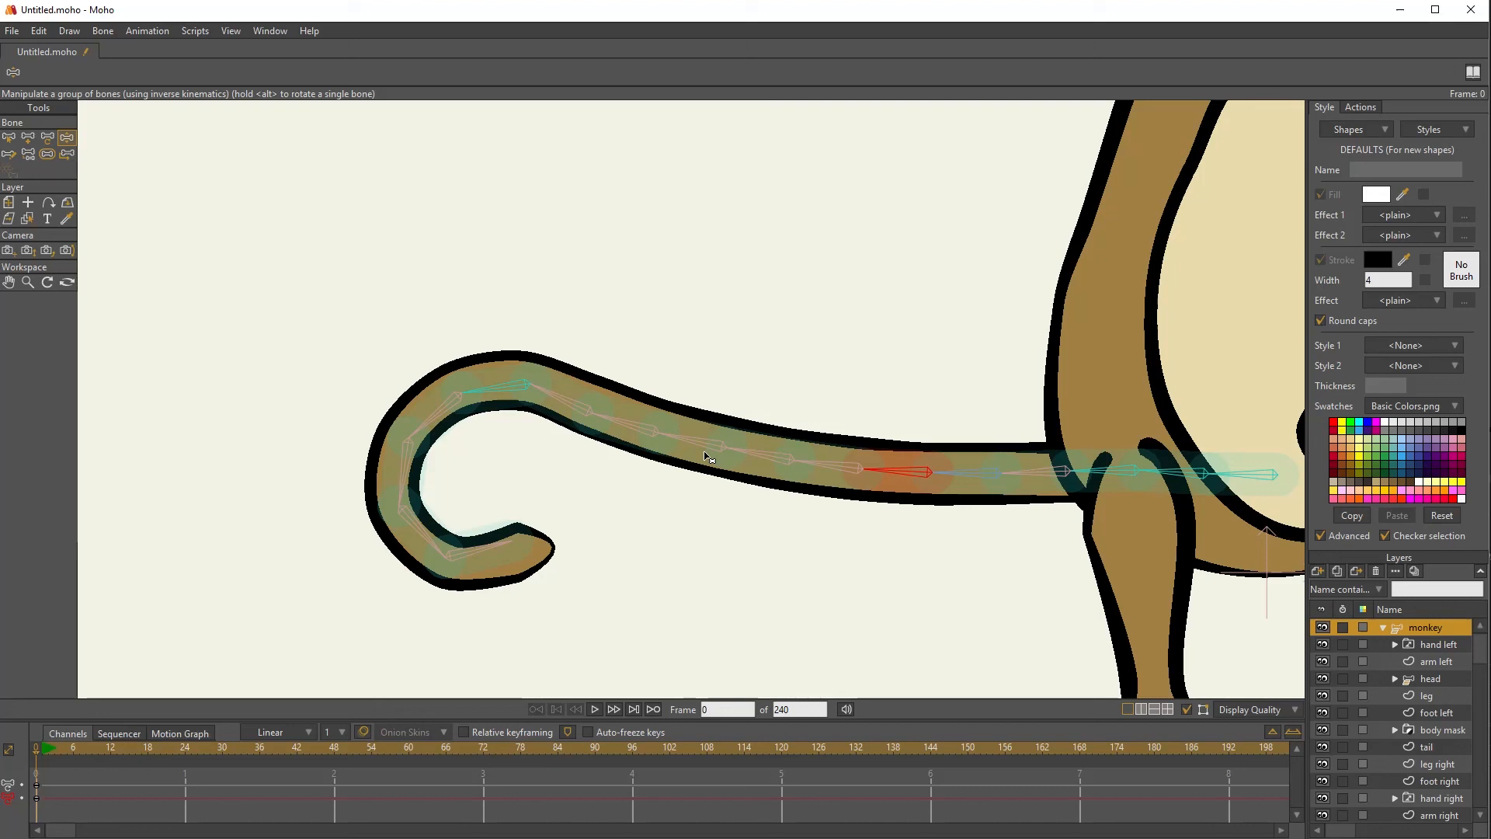
pyautogui.moveTo(212, 278)
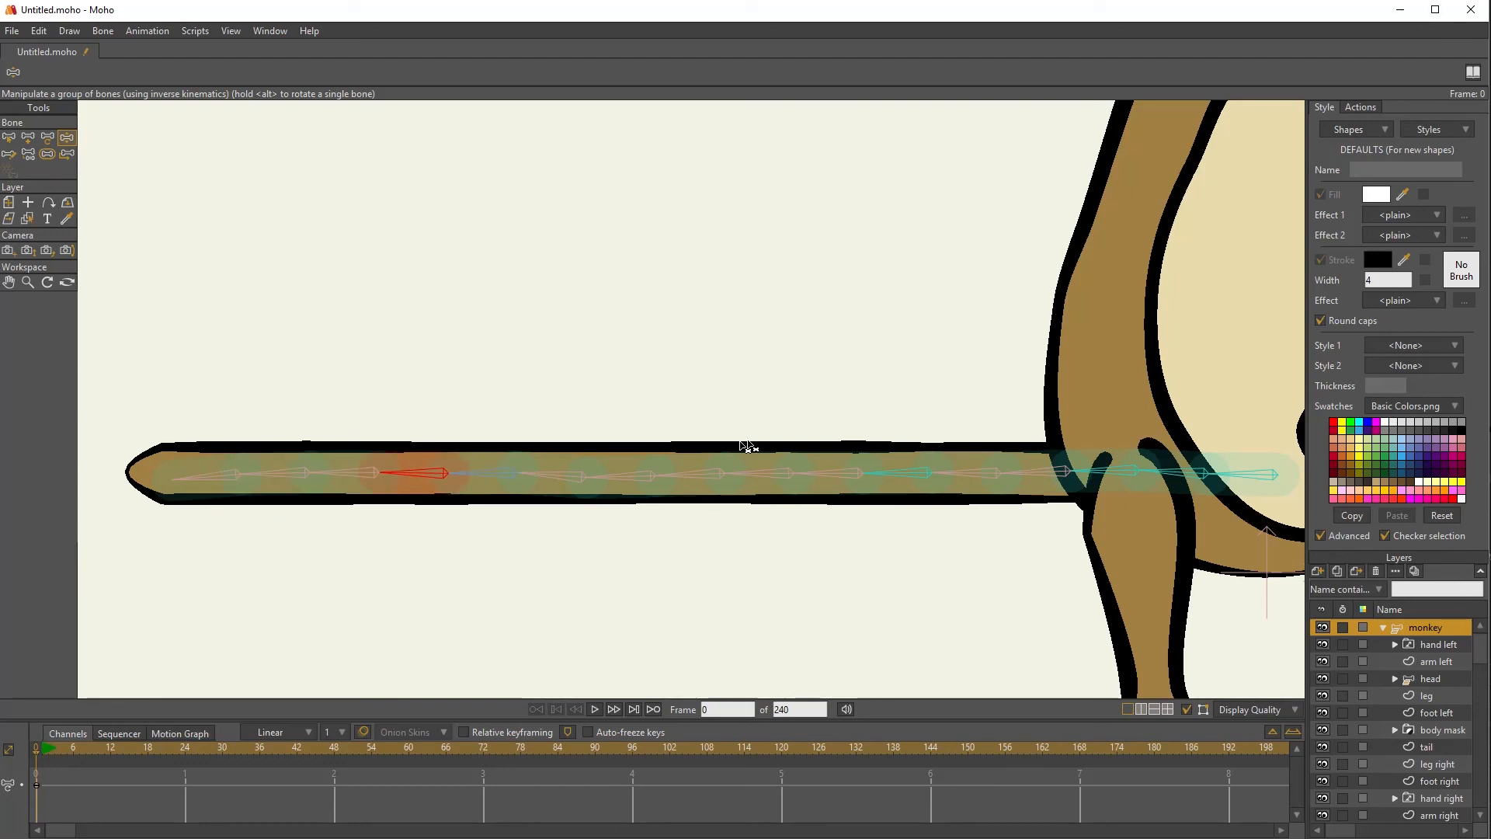
pyautogui.moveTo(721, 460)
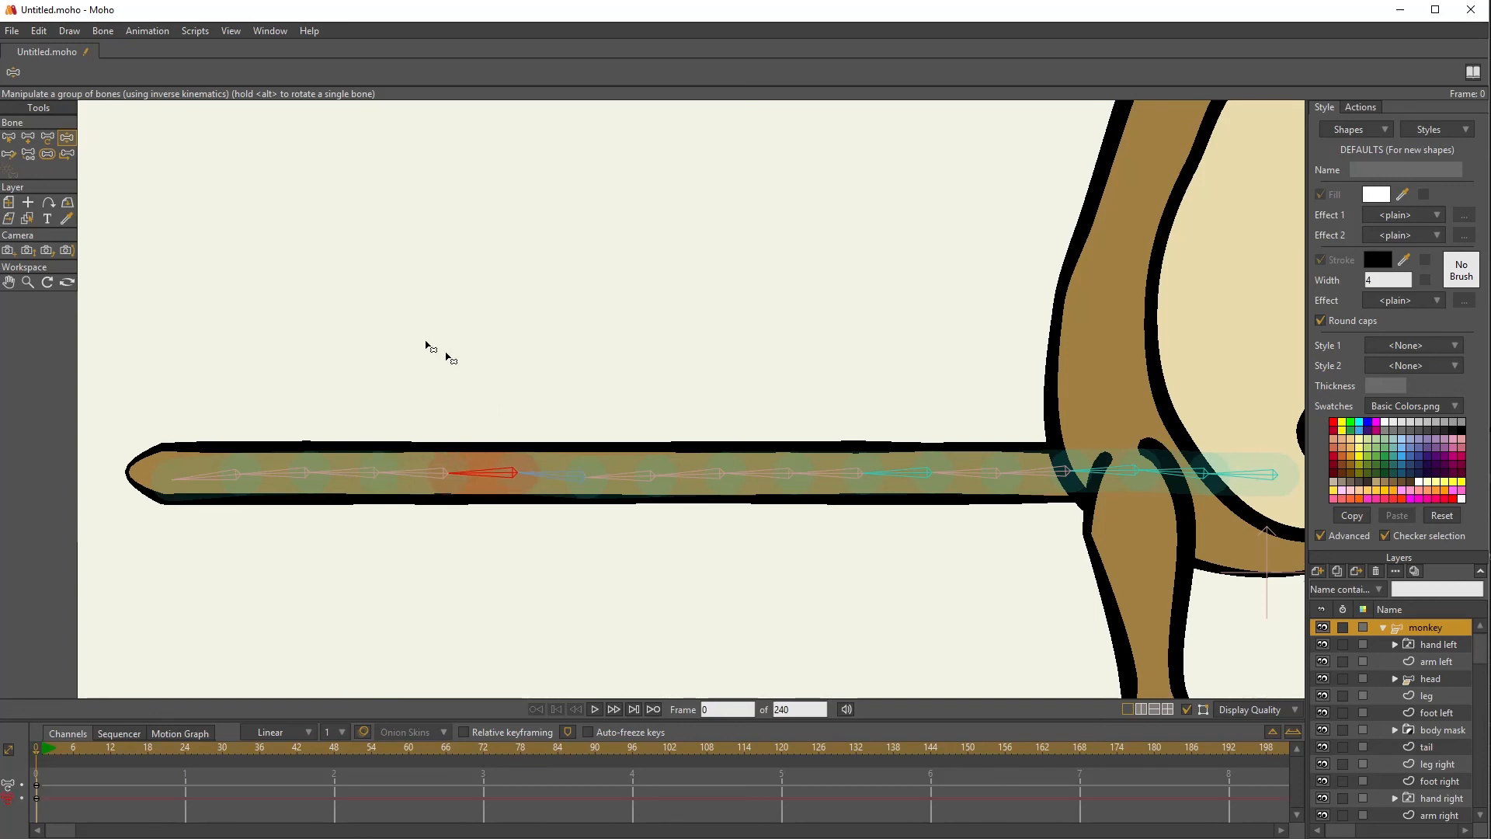
# Clear the selection and enable Hide Controlled Bones so only the tail's control bones show
pyautogui.click(12, 138)
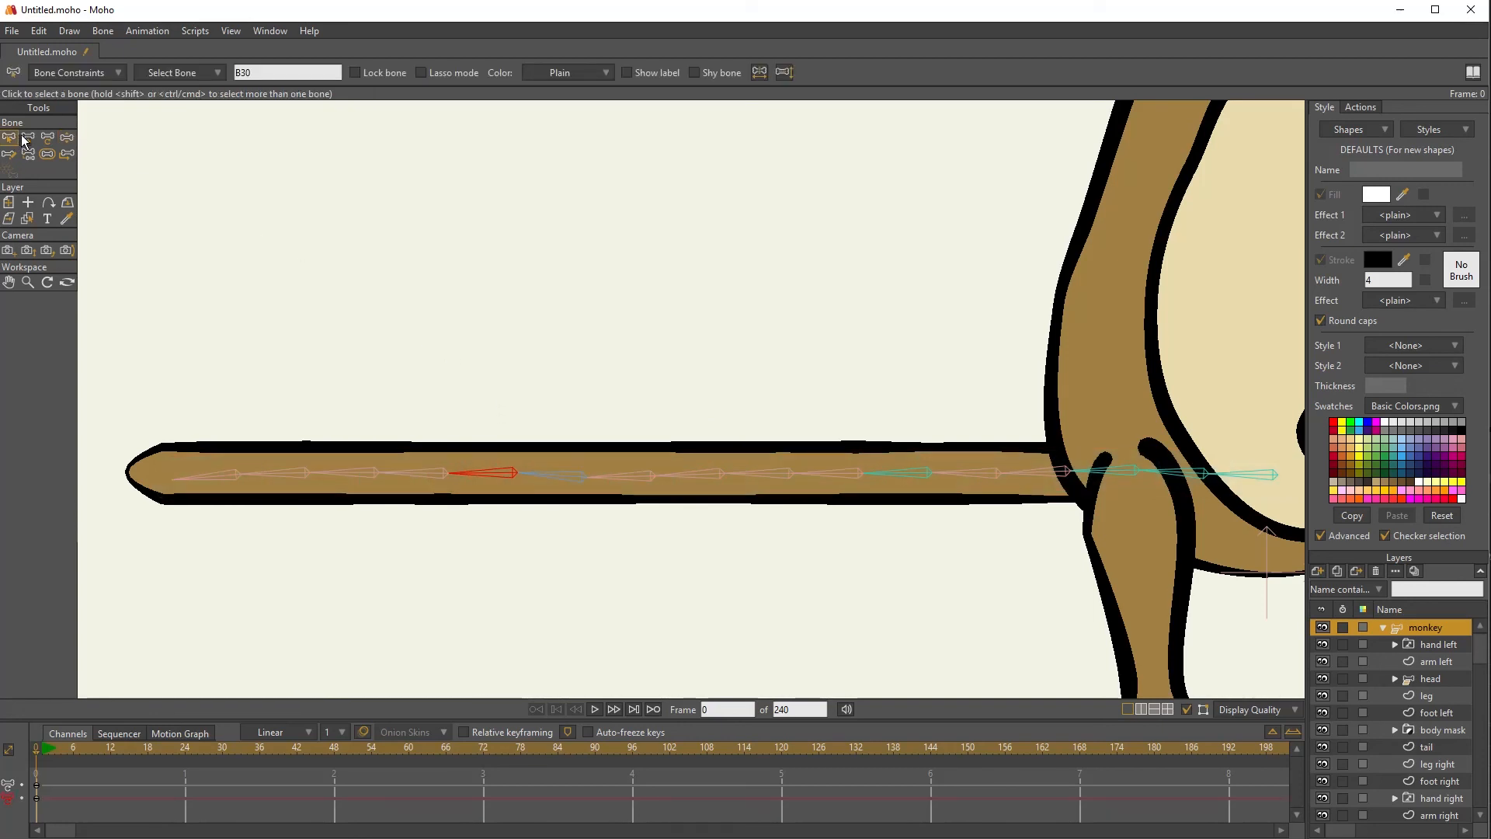
pyautogui.click(525, 587)
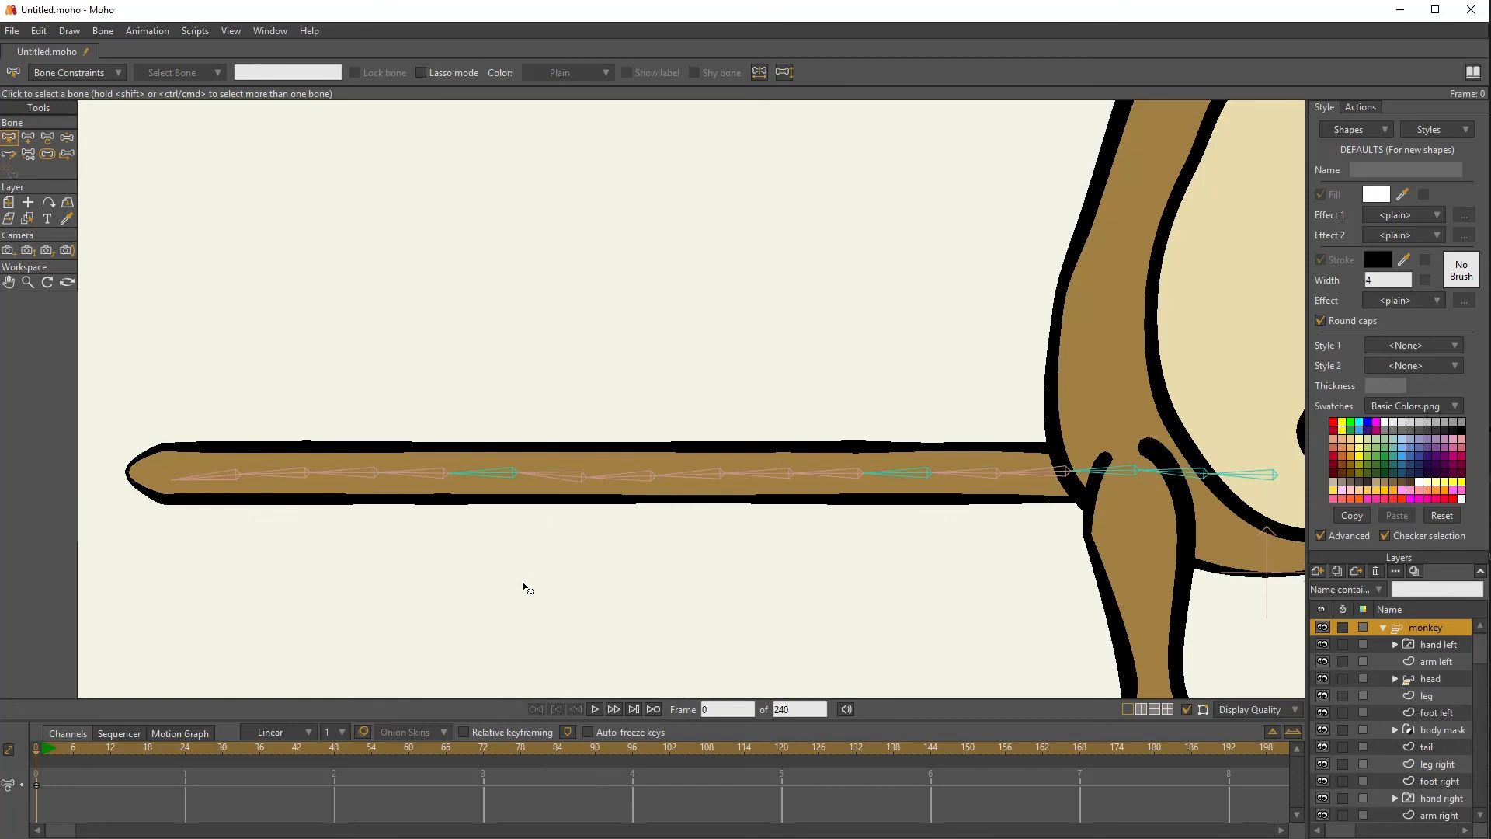
pyautogui.moveTo(160, 196)
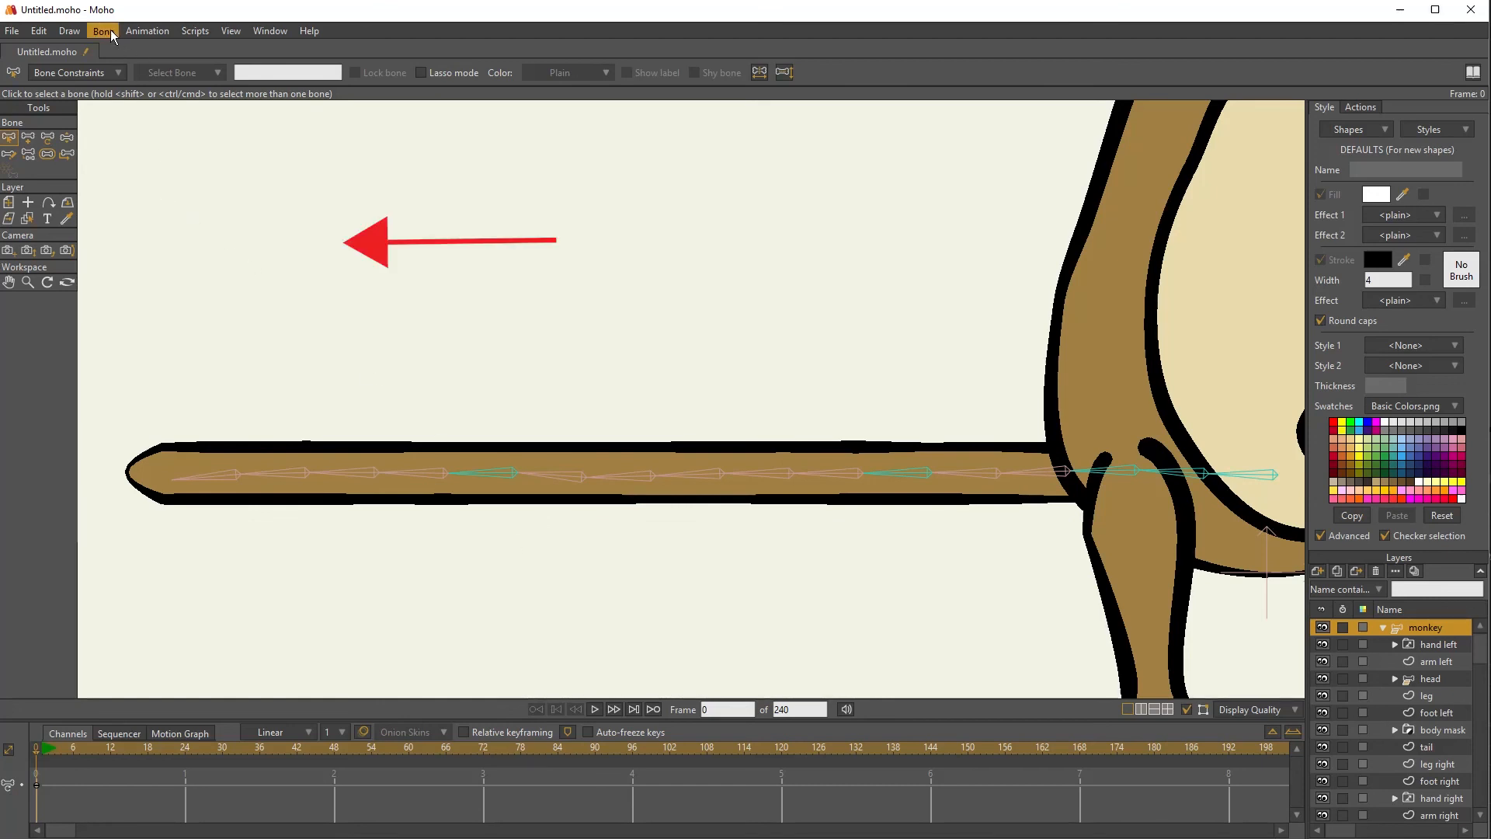
pyautogui.click(99, 29)
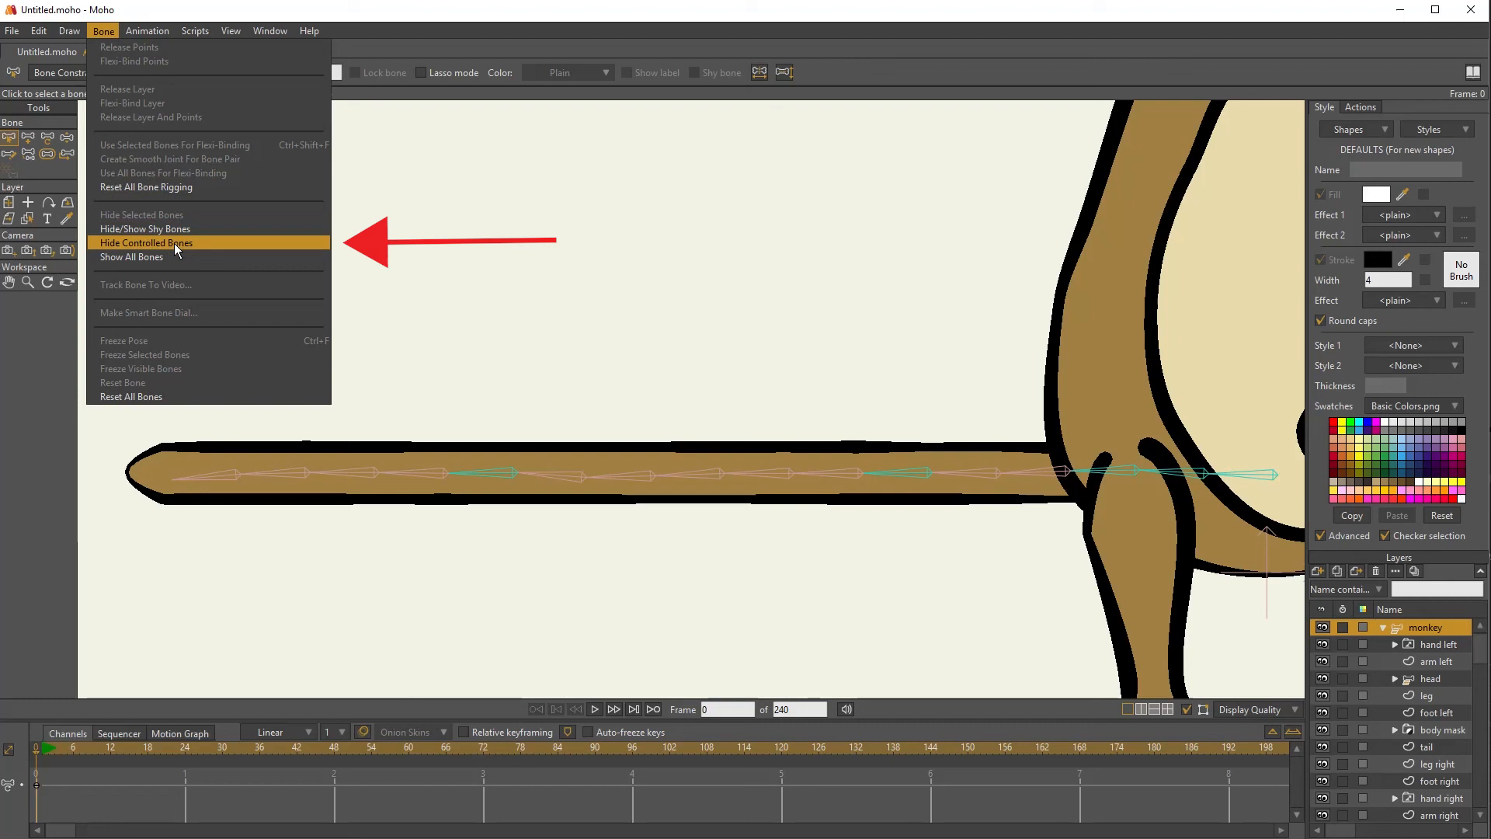
pyautogui.click(146, 242)
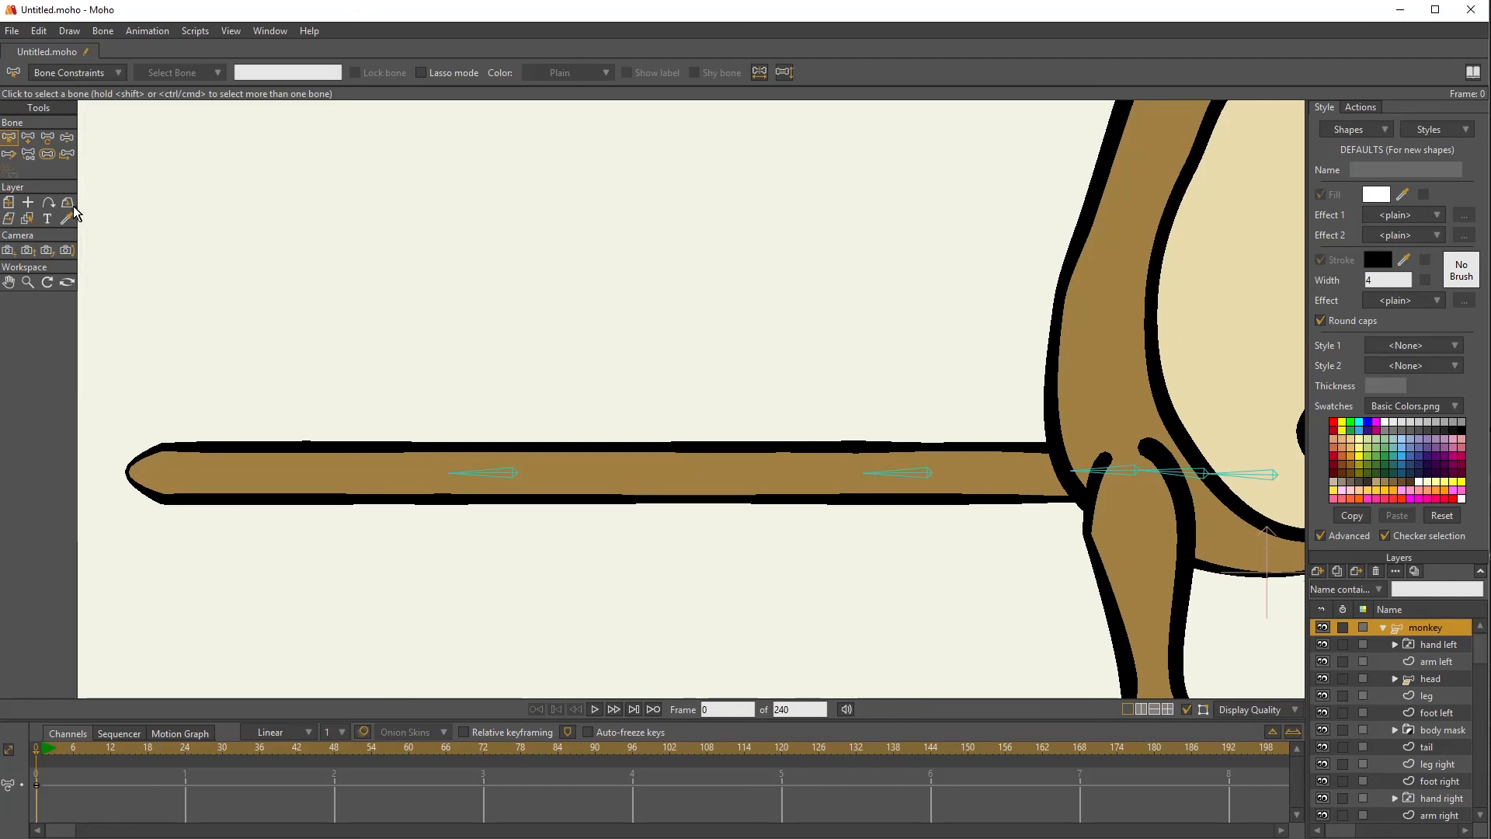
# Curl the tail upward into a spiral using its remaining control bones
pyautogui.click(65, 138)
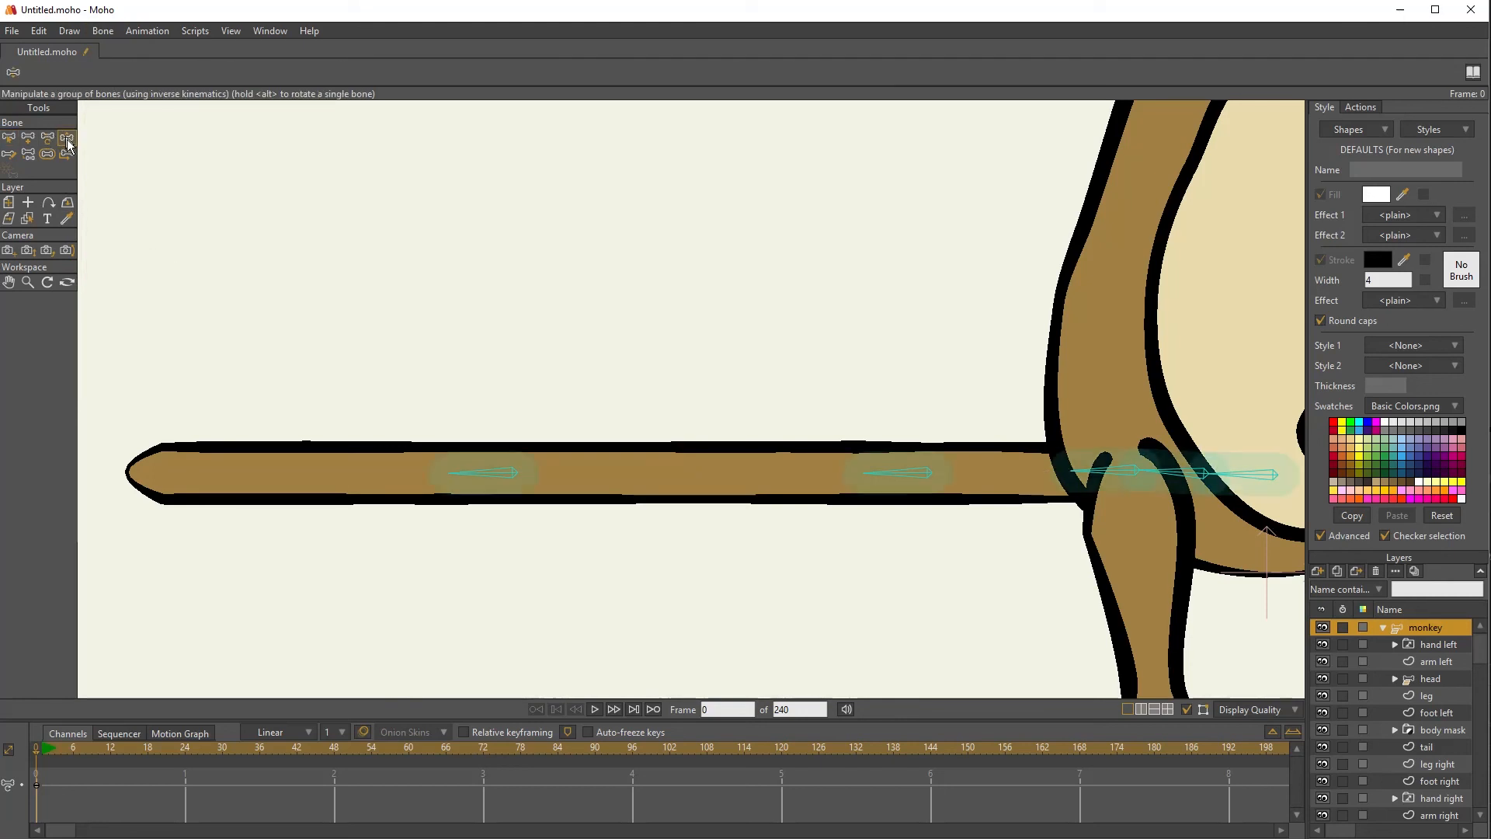
pyautogui.moveTo(503, 472); pyautogui.dragTo(480, 466)
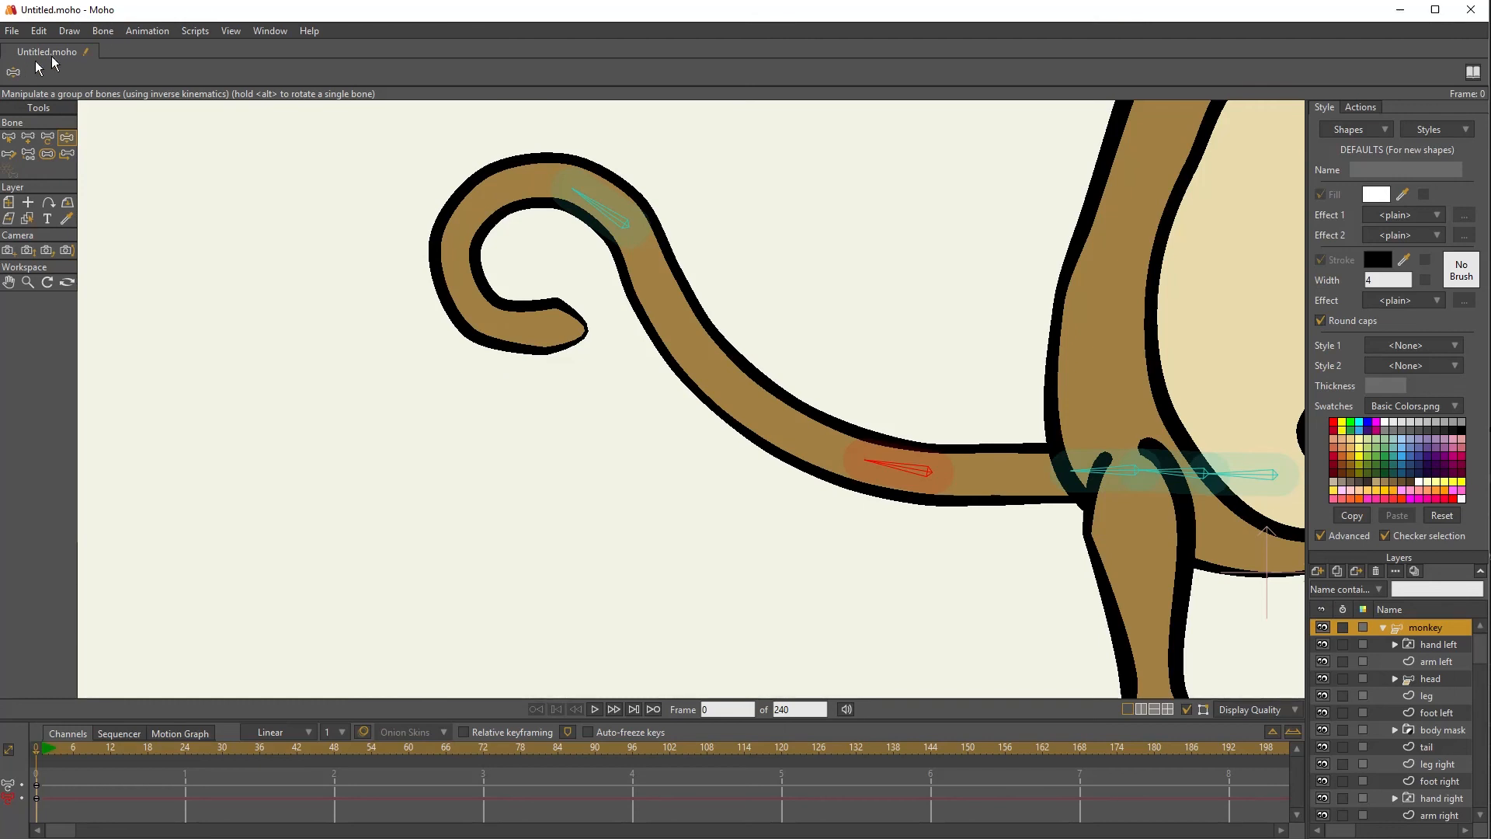
# Uncheck Hide Controlled Bones to reveal the full tail bone chain again
pyautogui.click(103, 29)
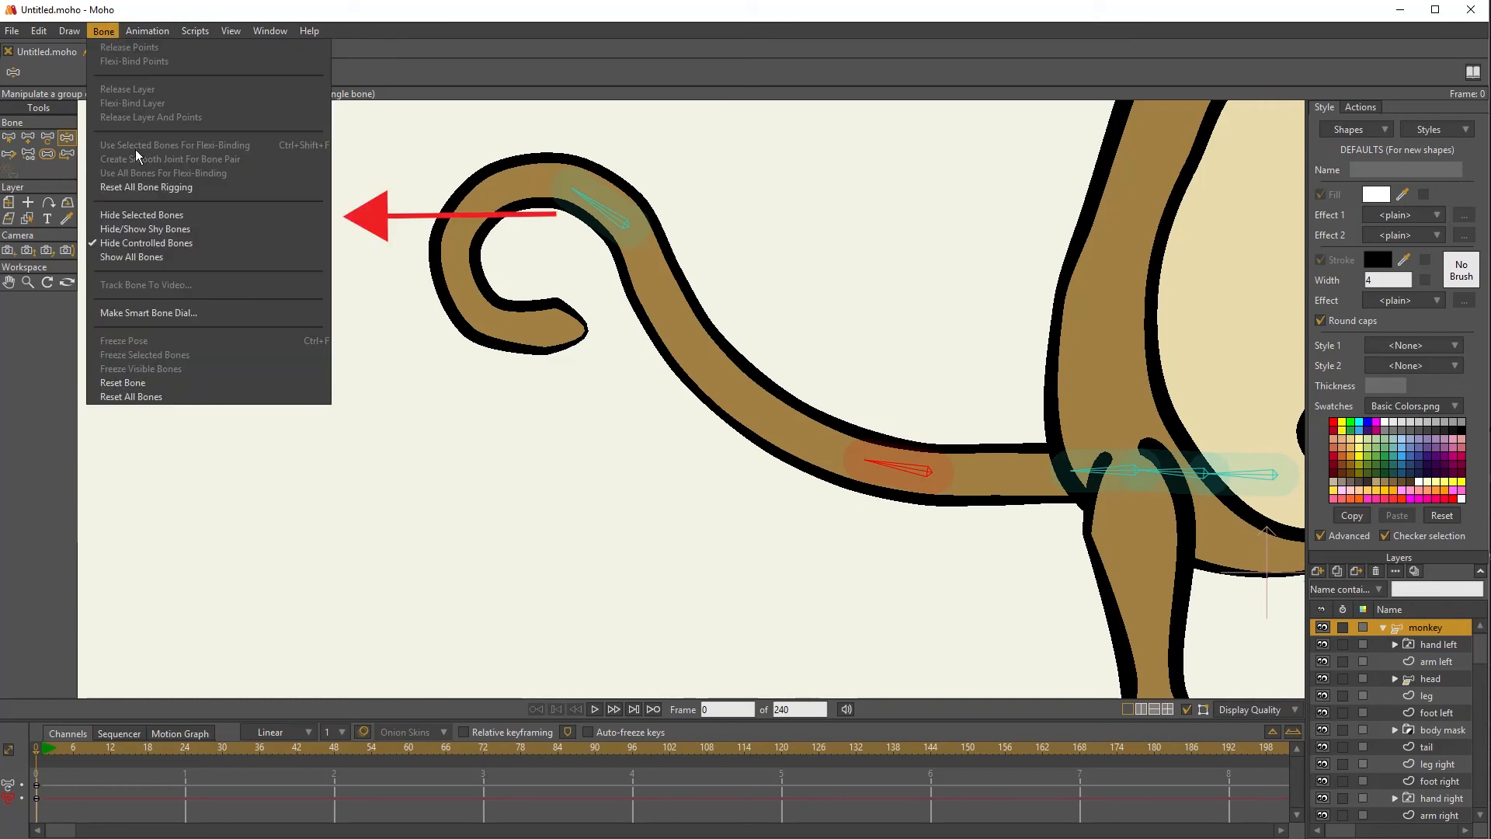
pyautogui.moveTo(137, 242)
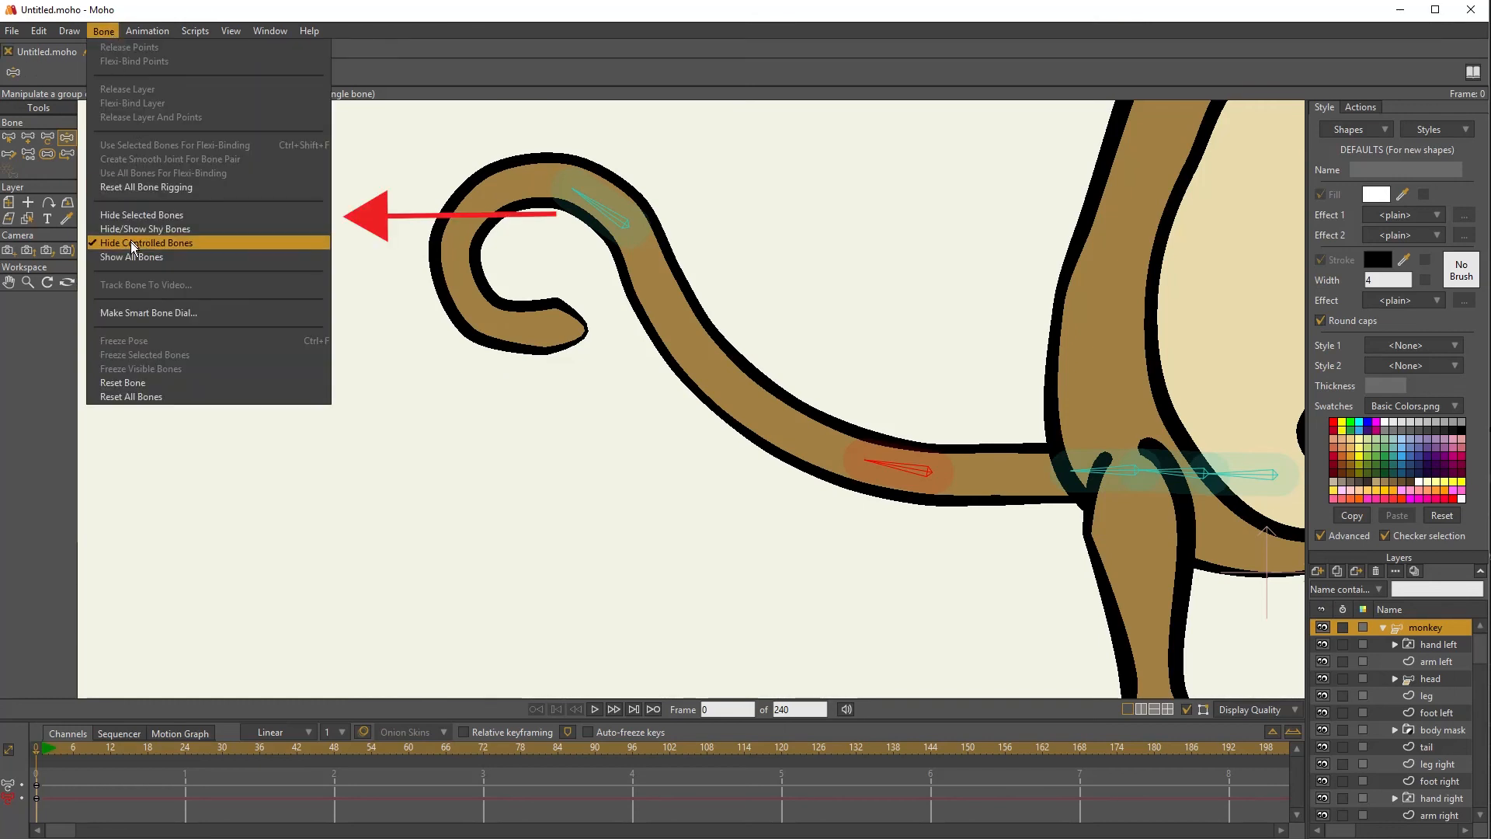
pyautogui.click(144, 242)
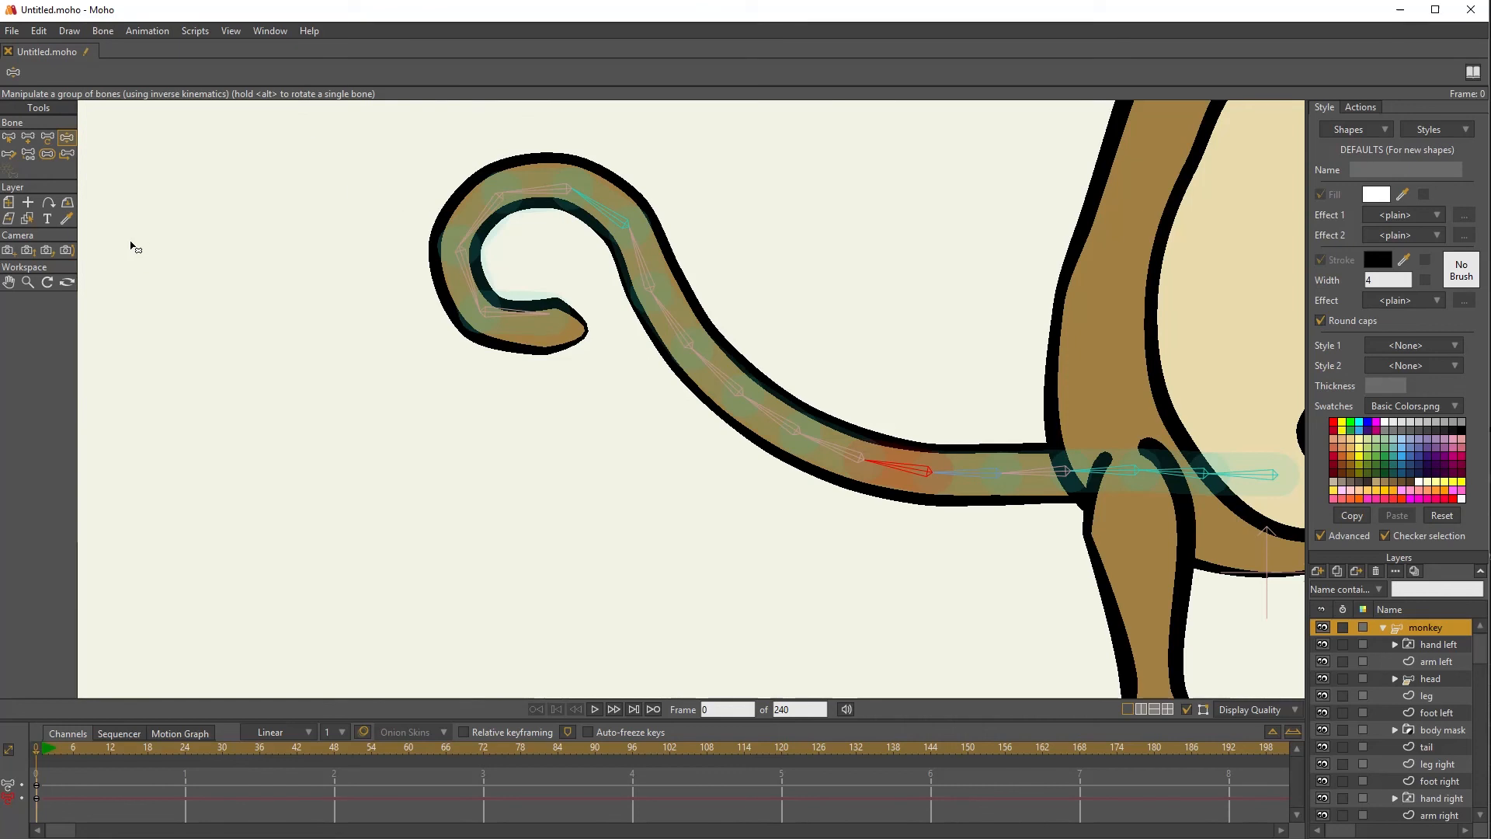